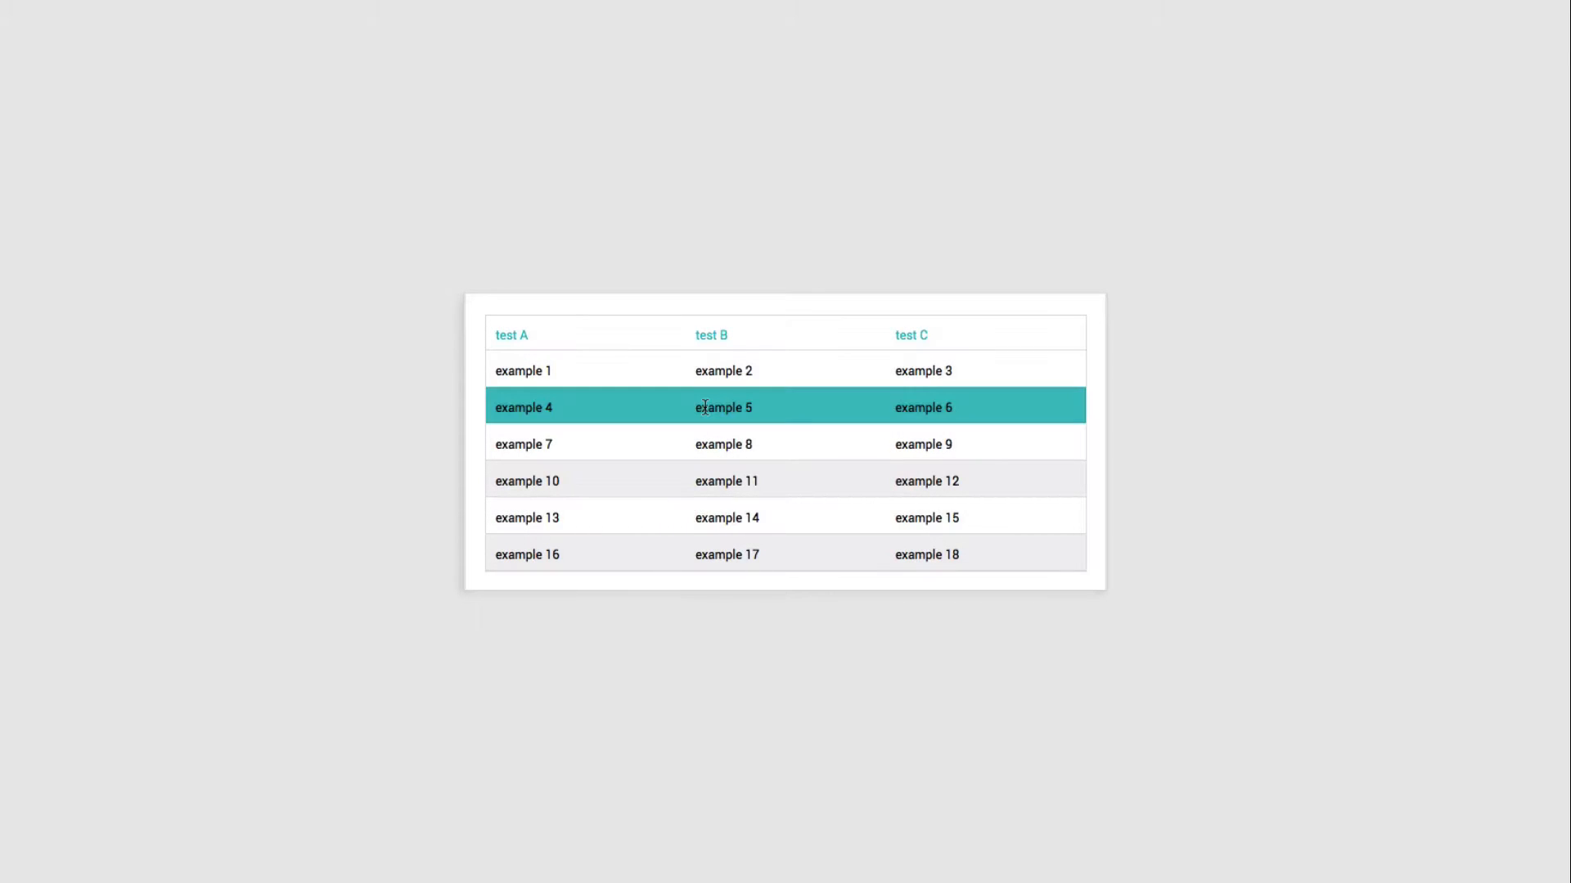
- Return from the preview to the editor with a blank Screen 1 and the Test data master
{"action": "left_click", "coordinate": [727, 518]}
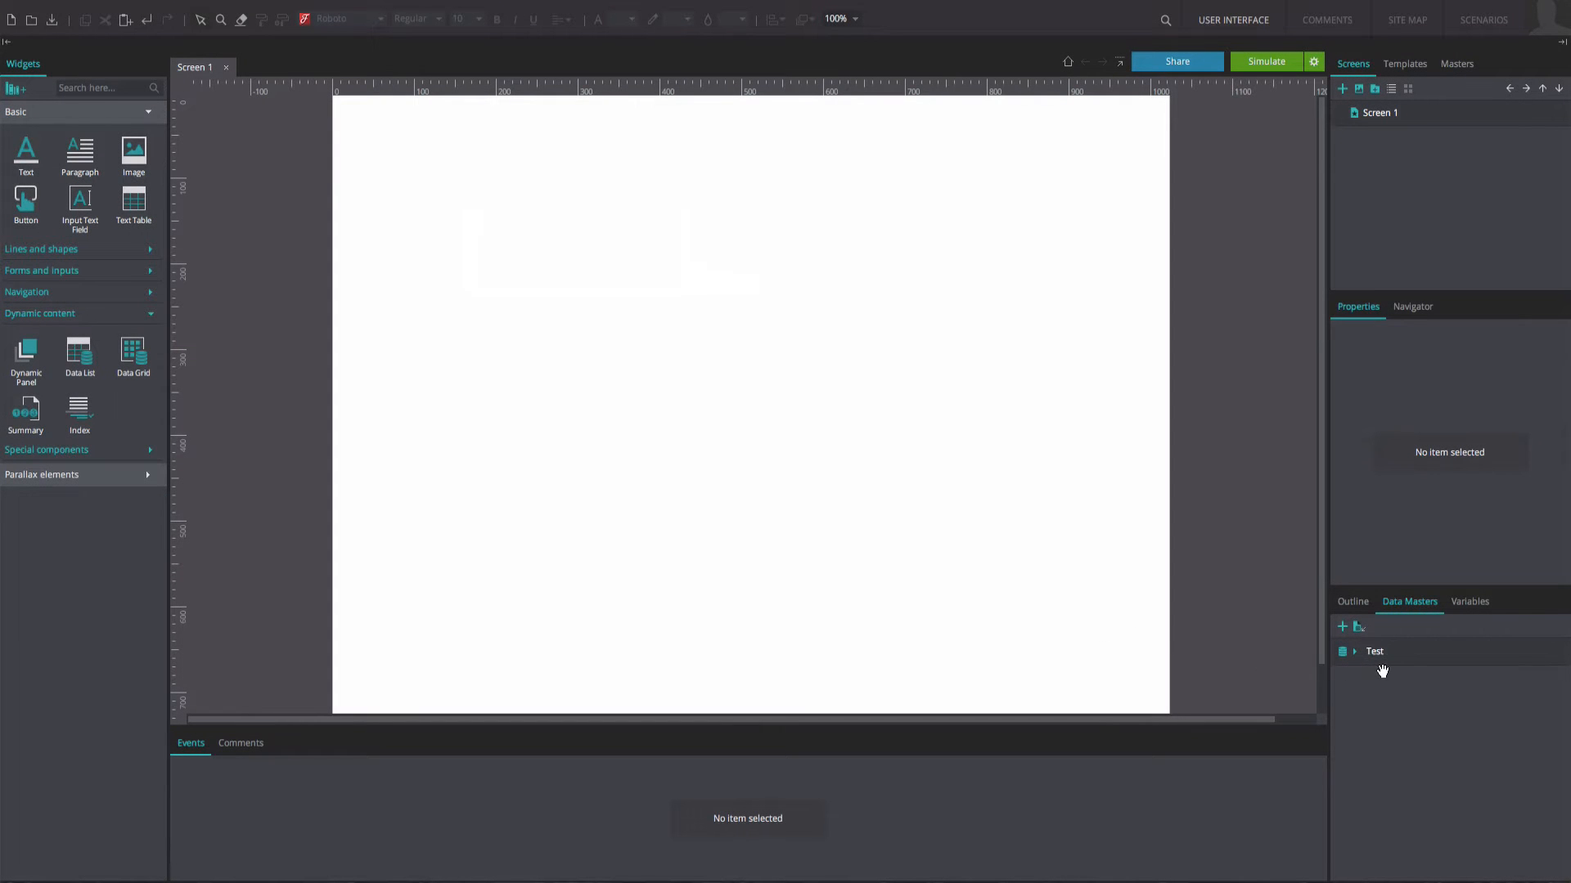
{"action": "mouse_move", "coordinate": [1152, 671]}
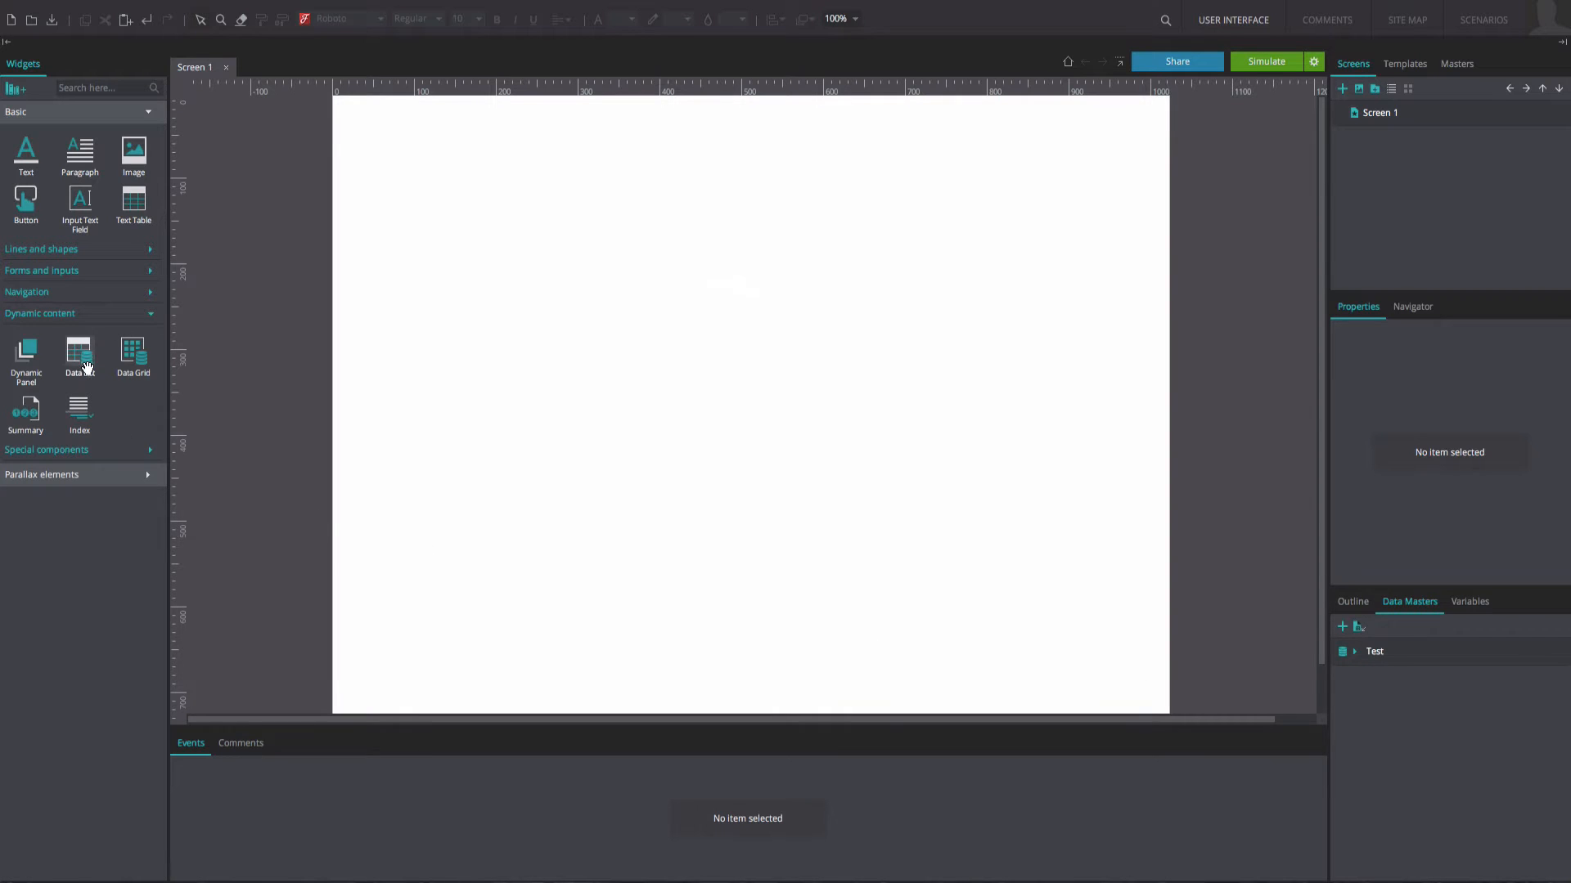
- Add a data list named tests bound to the Test data master with fields test A, B, C
{"action": "left_click", "coordinate": [79, 353]}
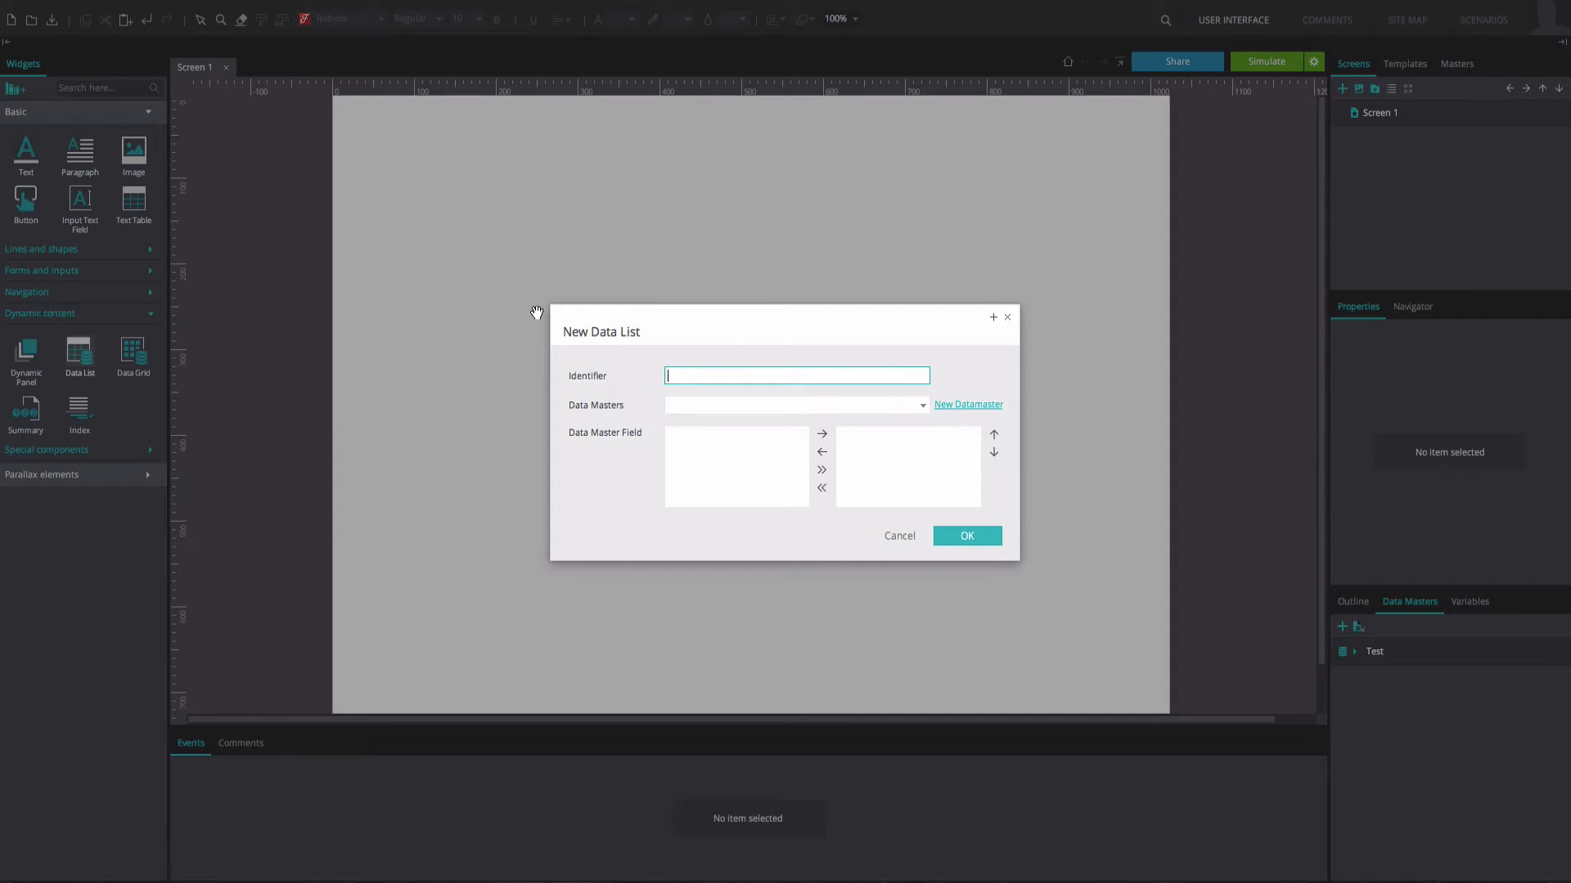
{"action": "type", "text": "tests"}
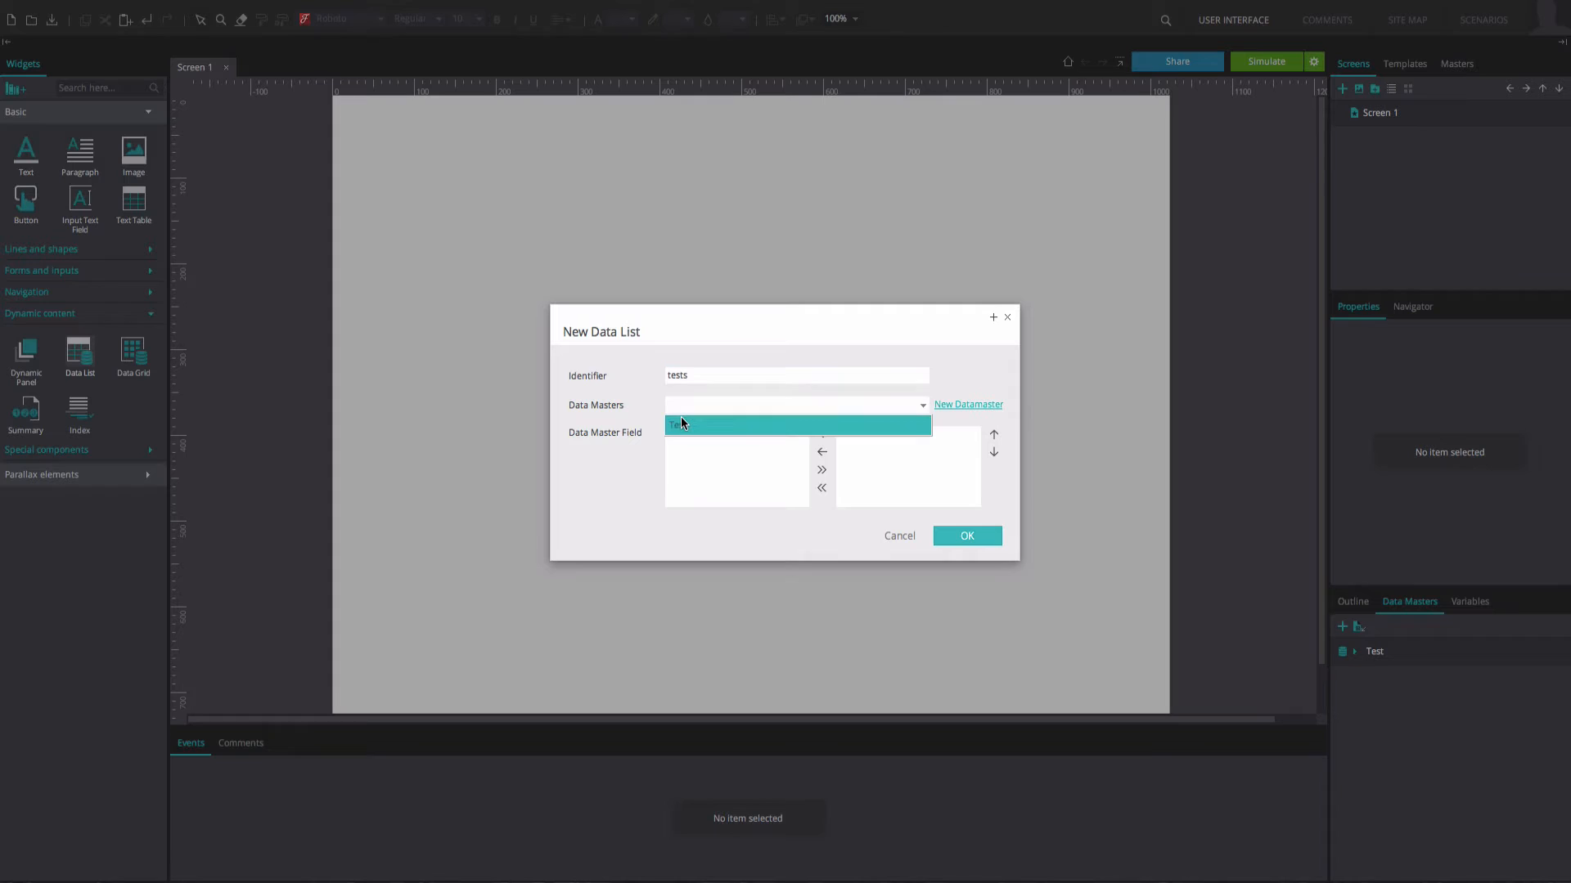
{"action": "left_click", "coordinate": [797, 404]}
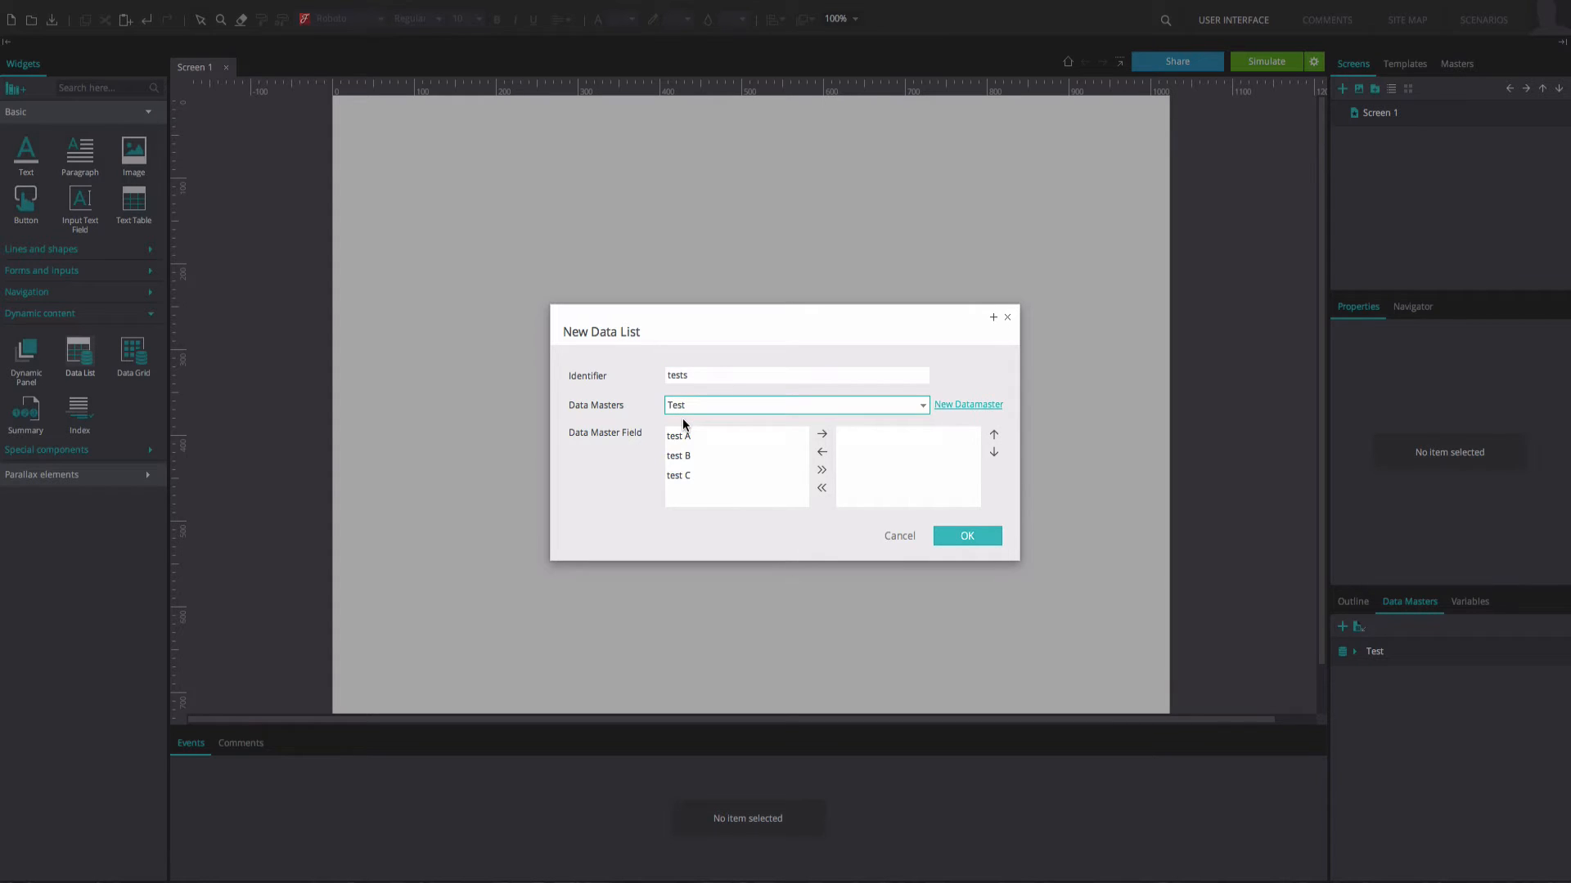
{"action": "mouse_move", "coordinate": [820, 479]}
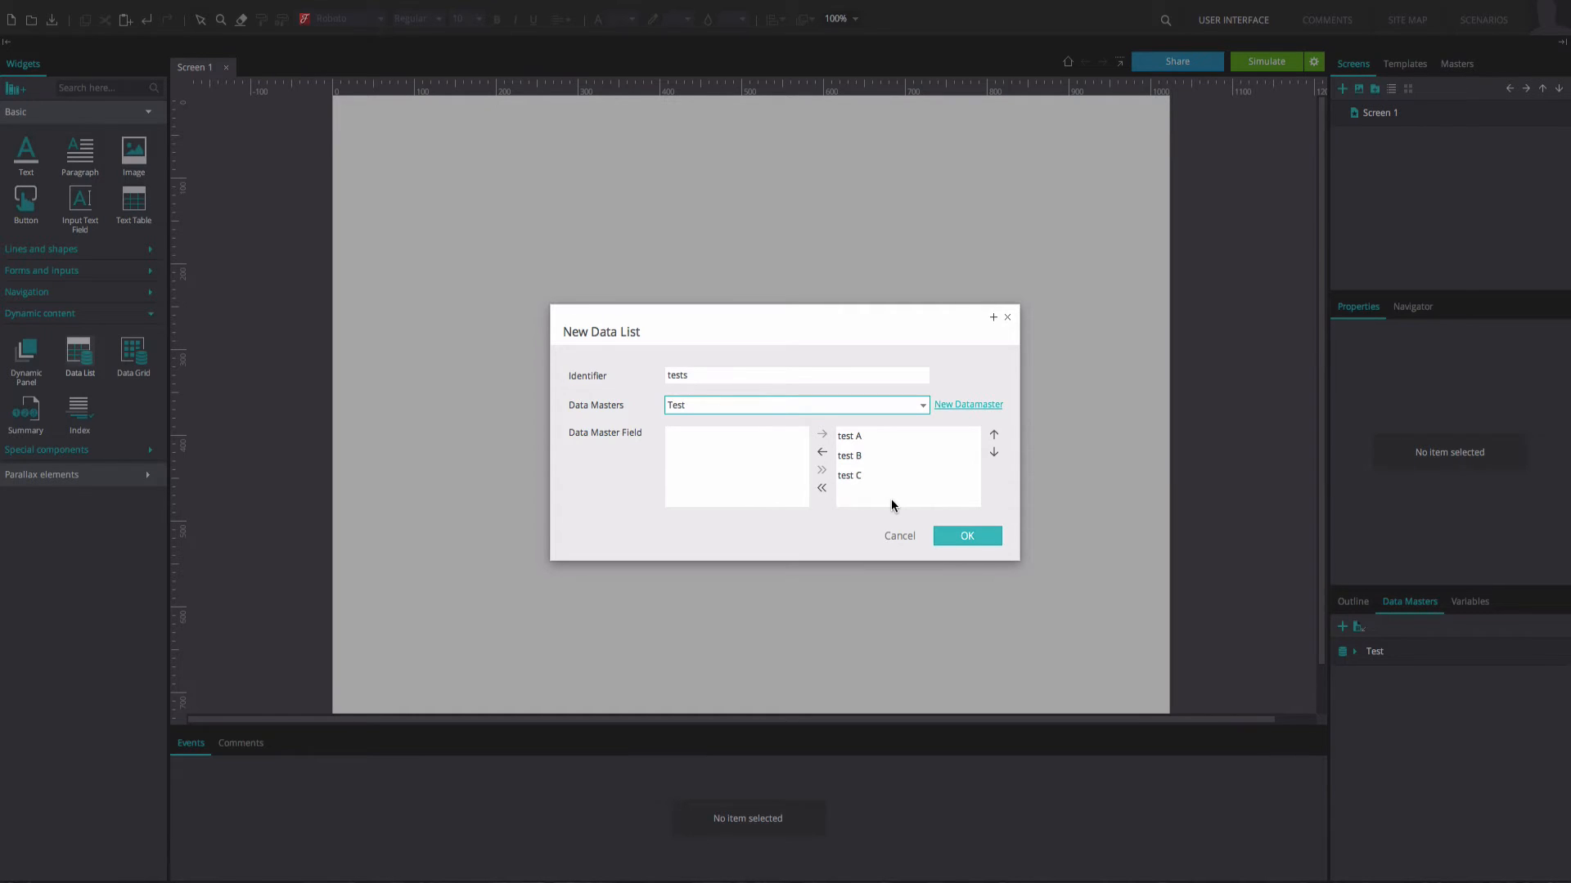
{"action": "left_click", "coordinate": [965, 535]}
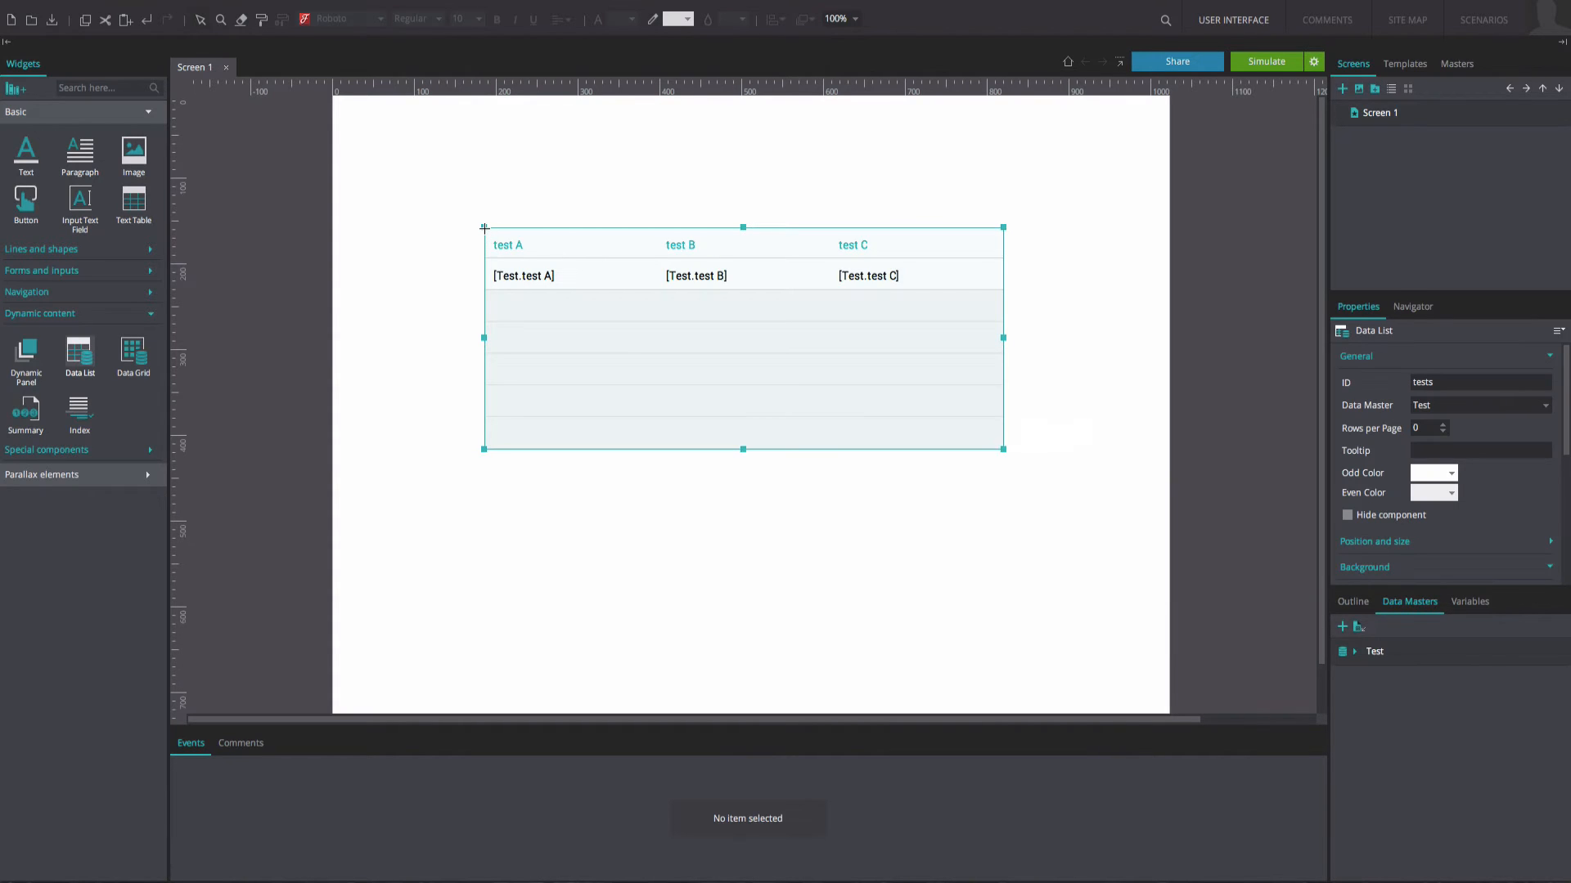
{"action": "mouse_move", "coordinate": [502, 270]}
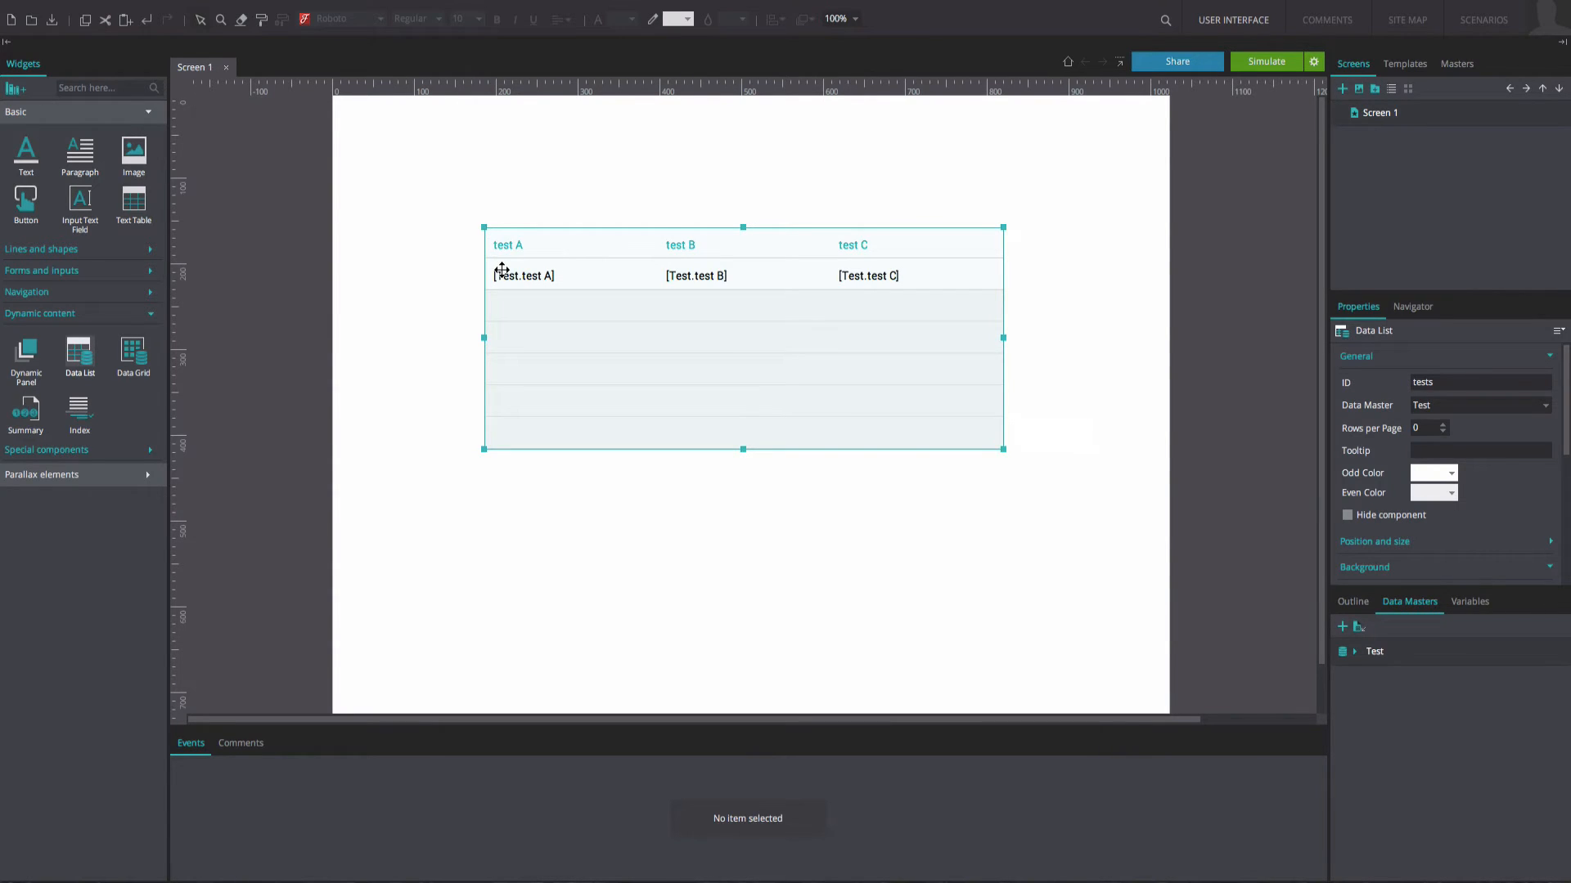
- Give the list row an On Click > Change Style event altering the tests list background
{"action": "left_click", "coordinate": [524, 274]}
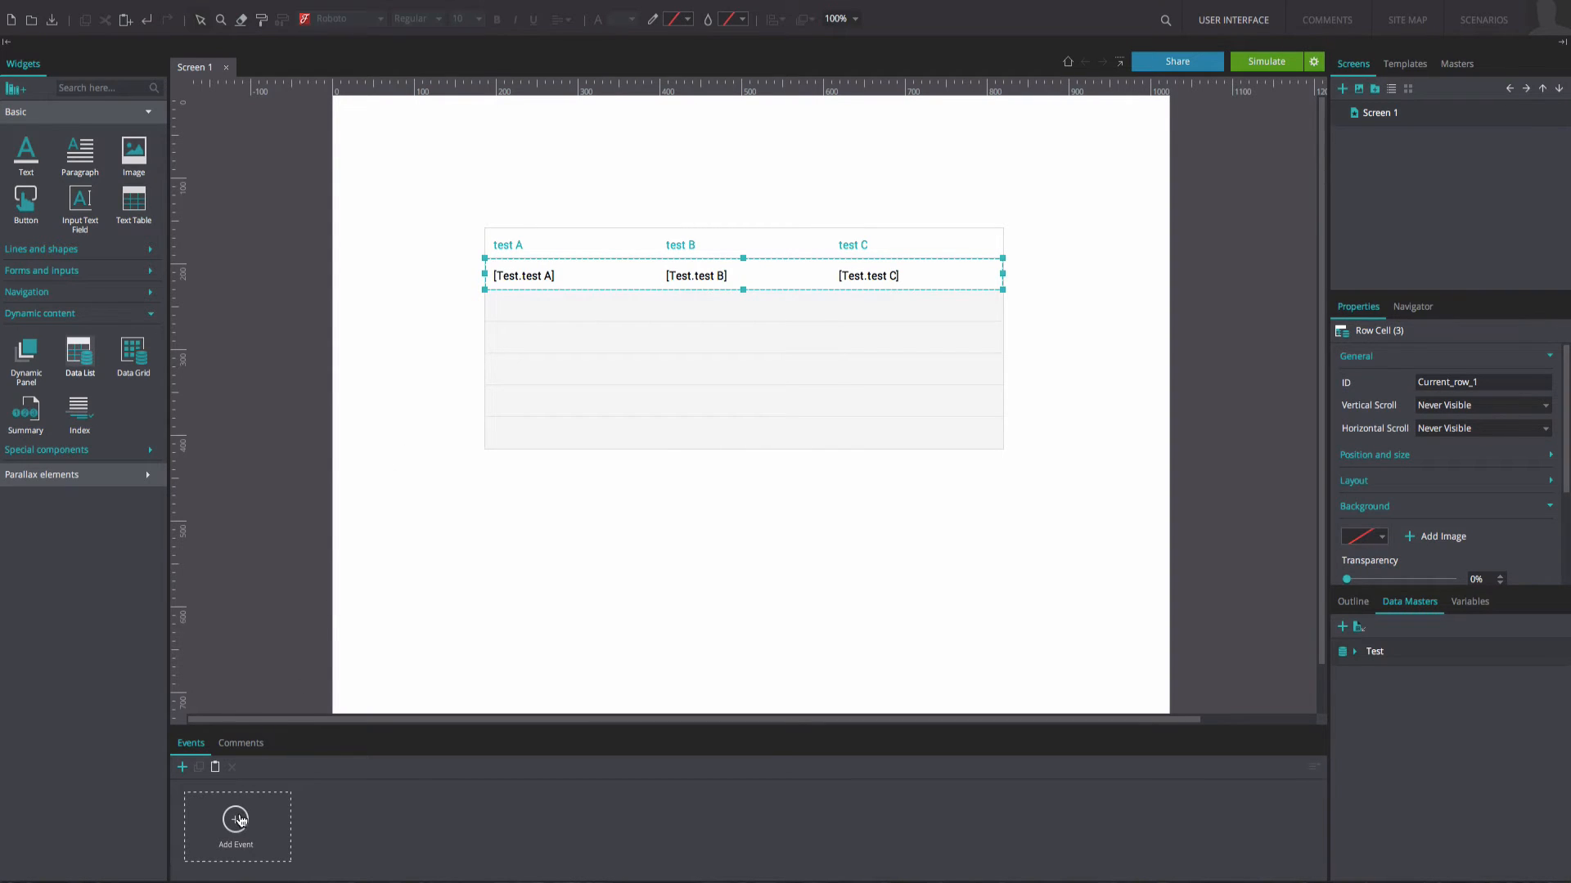
{"action": "left_click", "coordinate": [236, 818]}
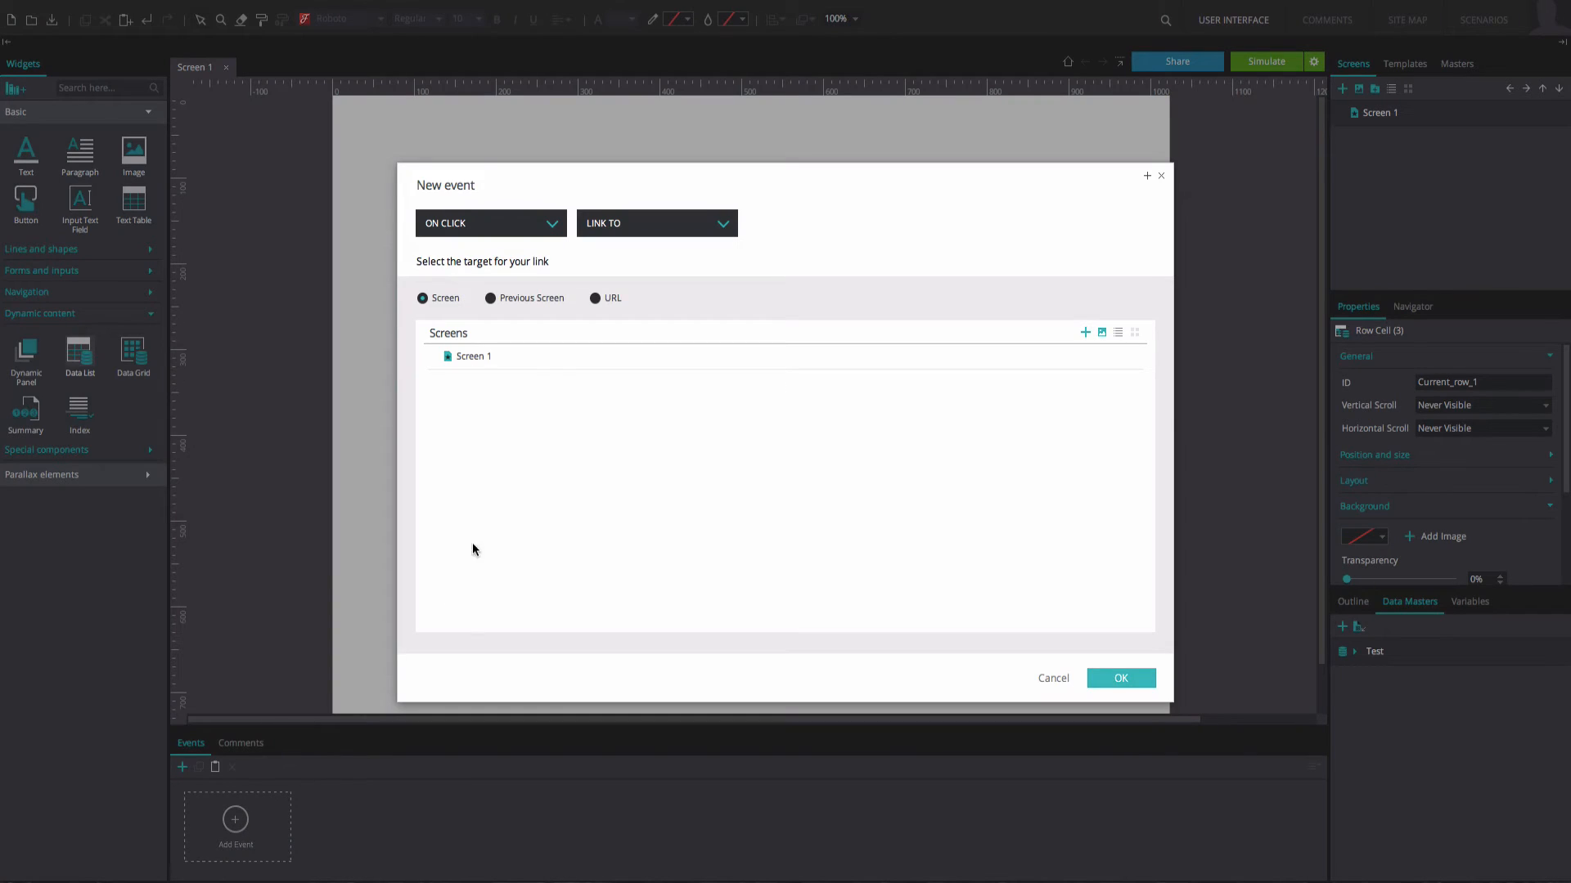
{"action": "left_click", "coordinate": [656, 223]}
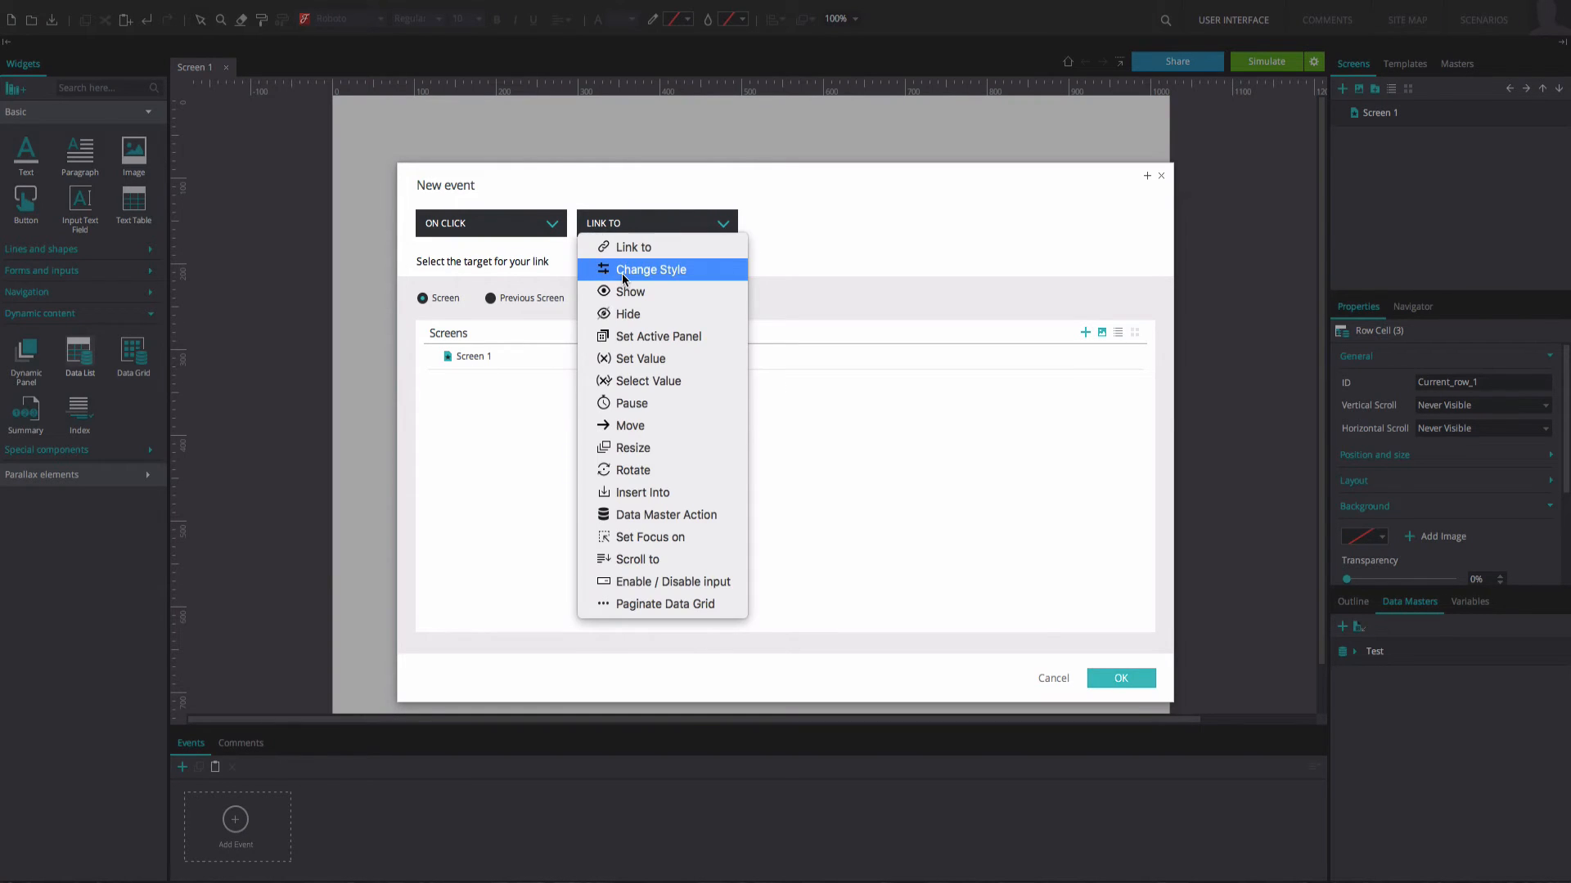
{"action": "left_click", "coordinate": [652, 268]}
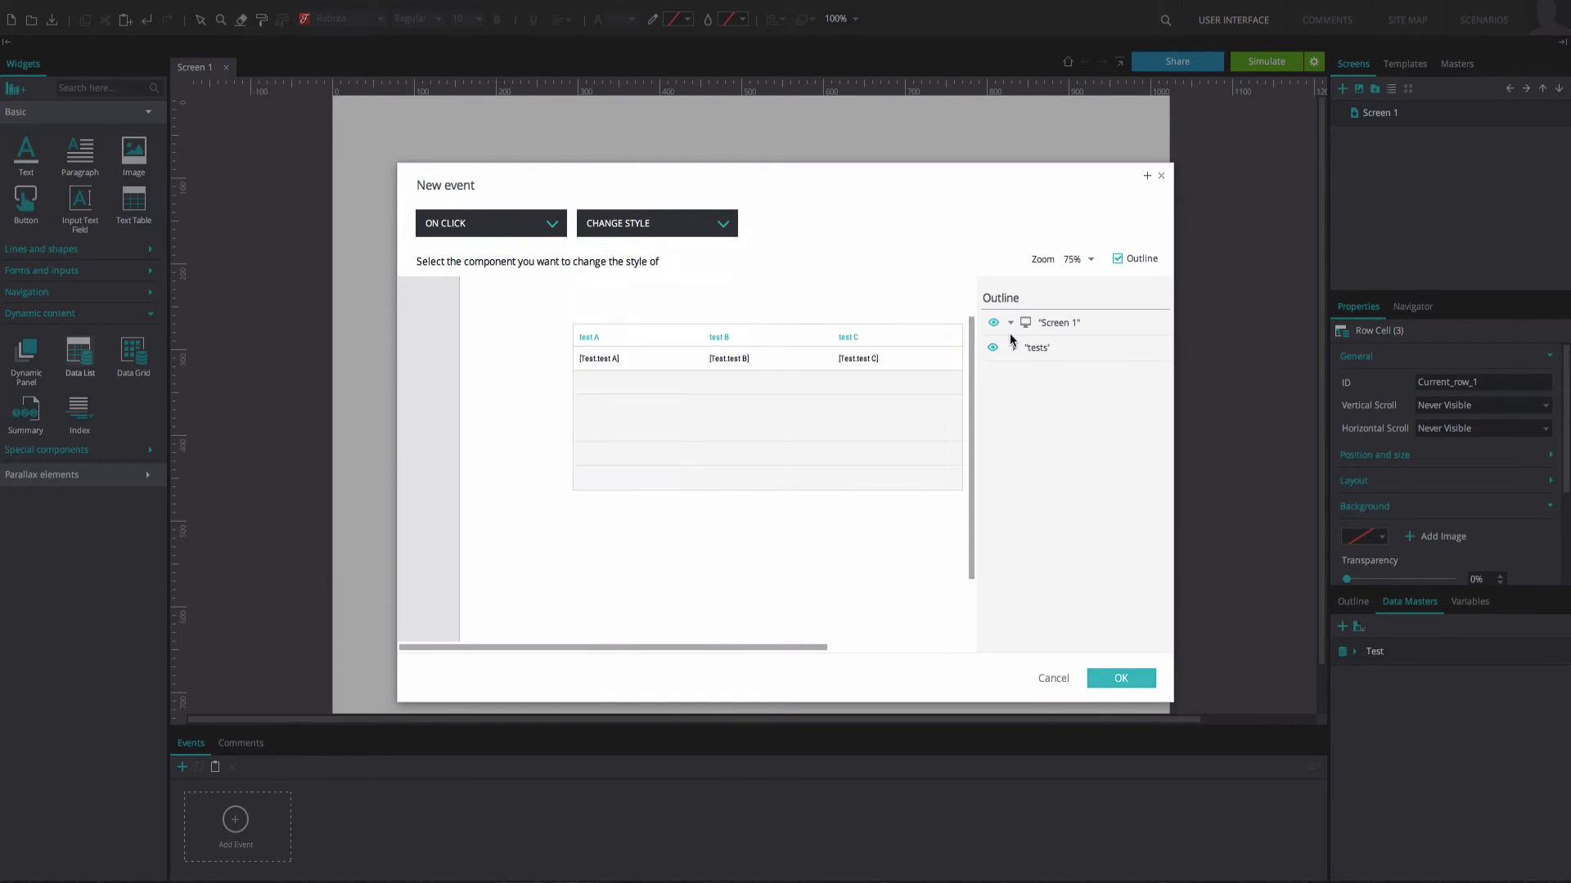
{"action": "left_click", "coordinate": [1037, 347]}
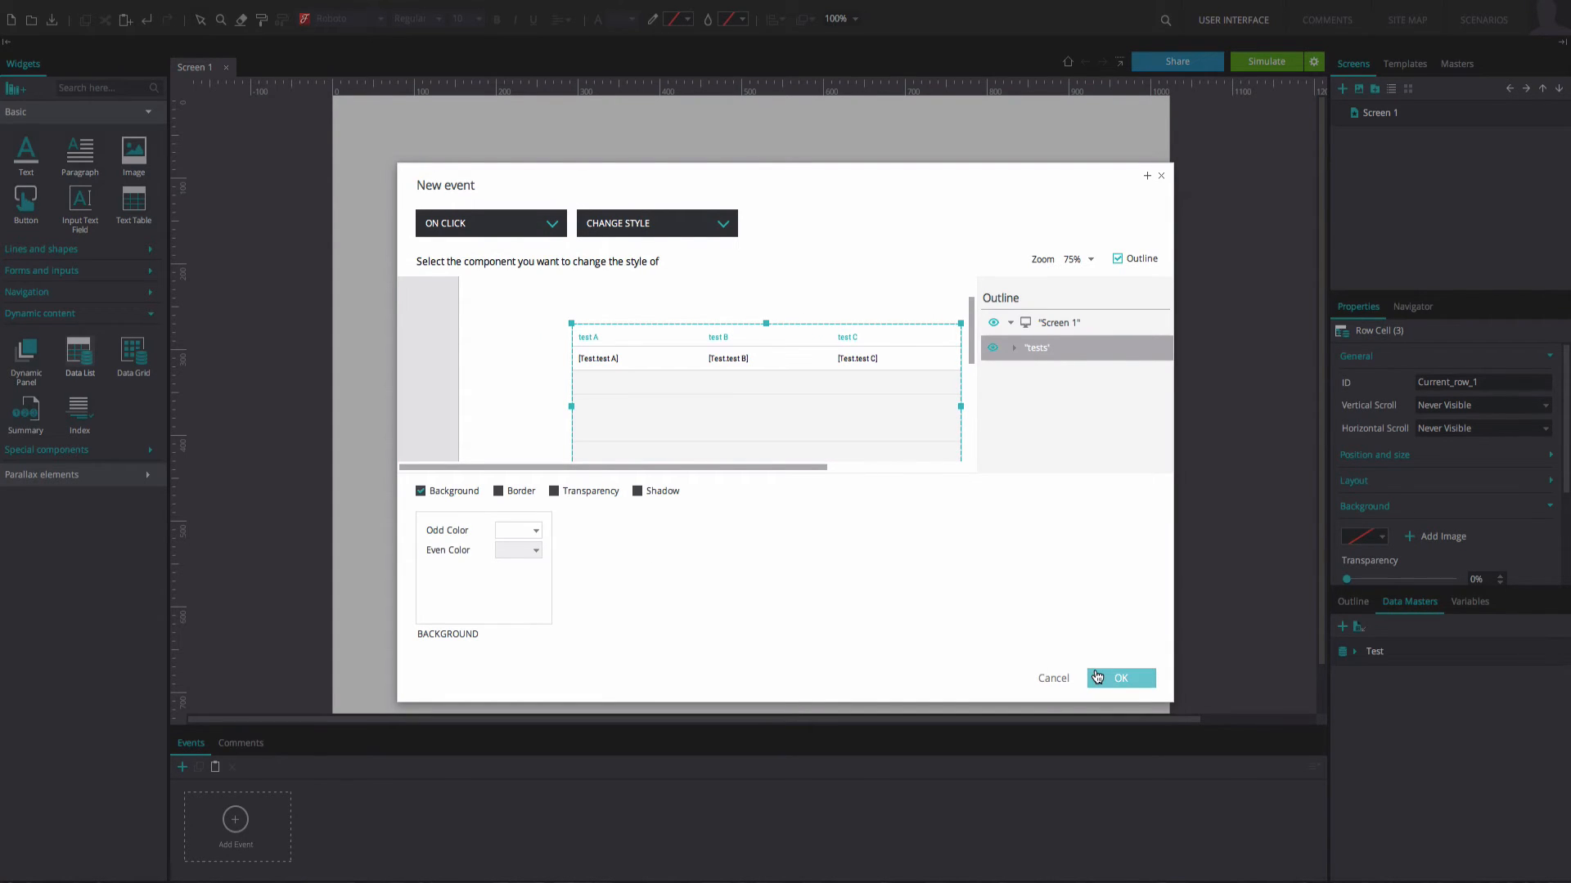
{"action": "left_click", "coordinate": [1119, 677]}
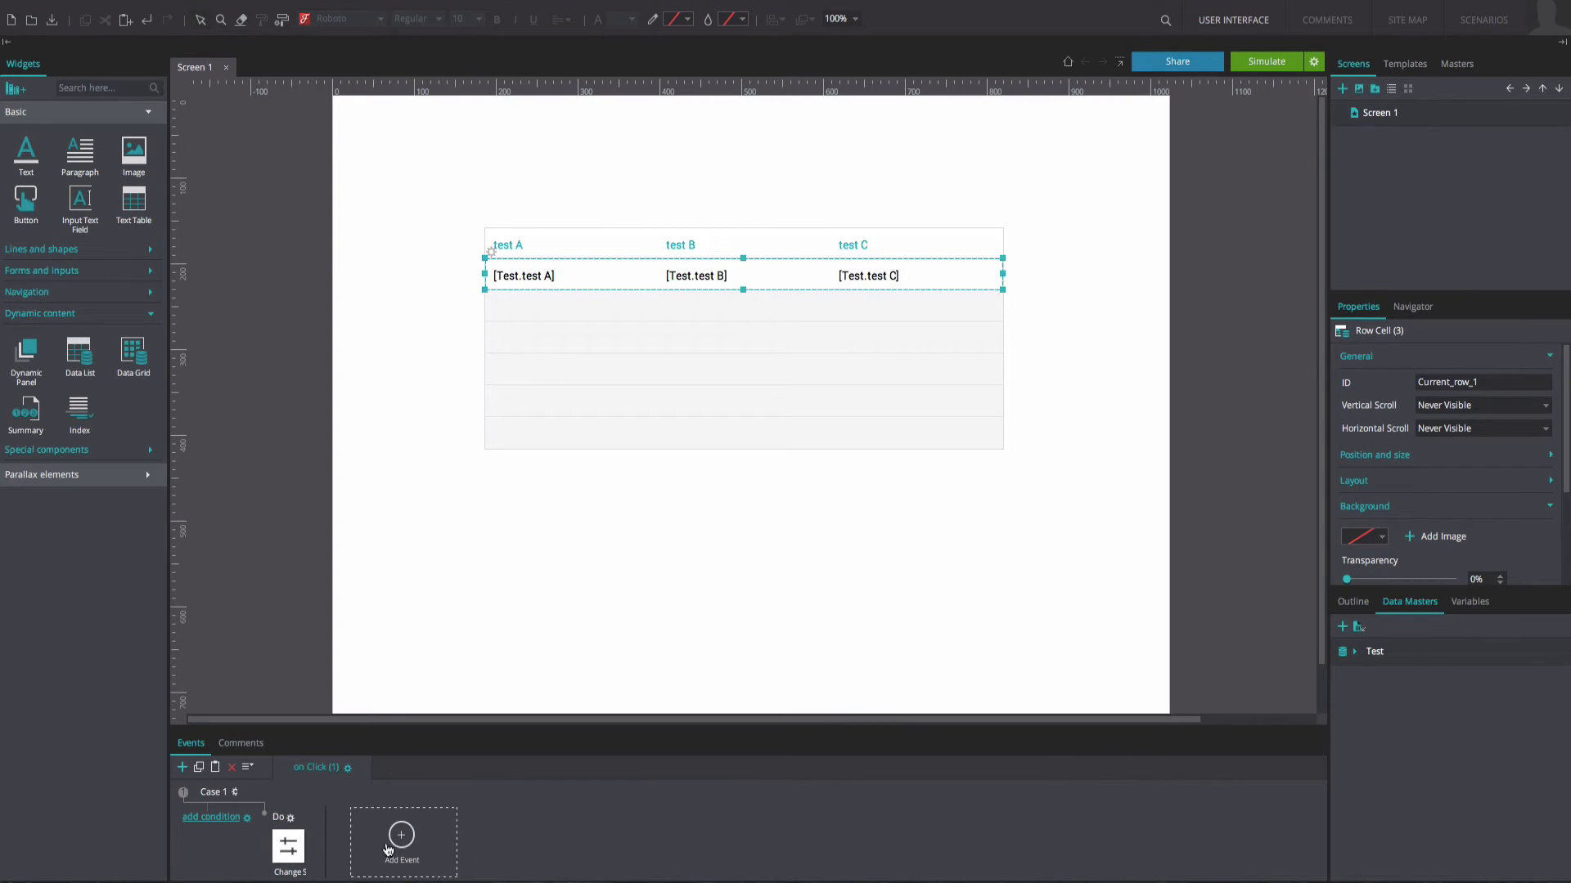
- Add a second Change Style action turning Current_row_1's background teal
{"action": "right_click", "coordinate": [289, 846]}
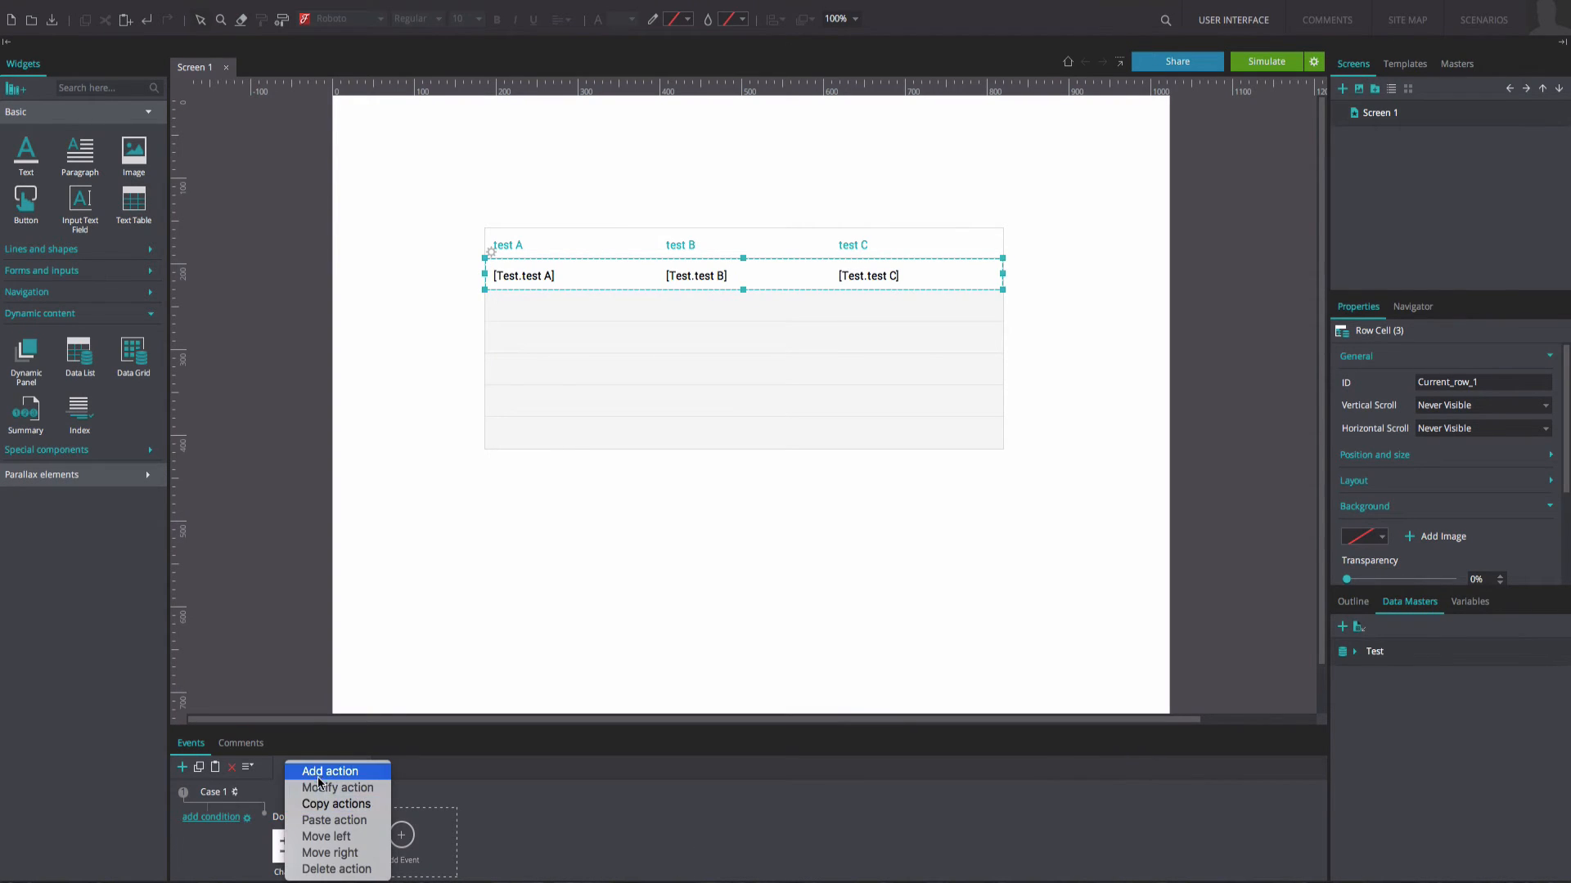
{"action": "left_click", "coordinate": [328, 771]}
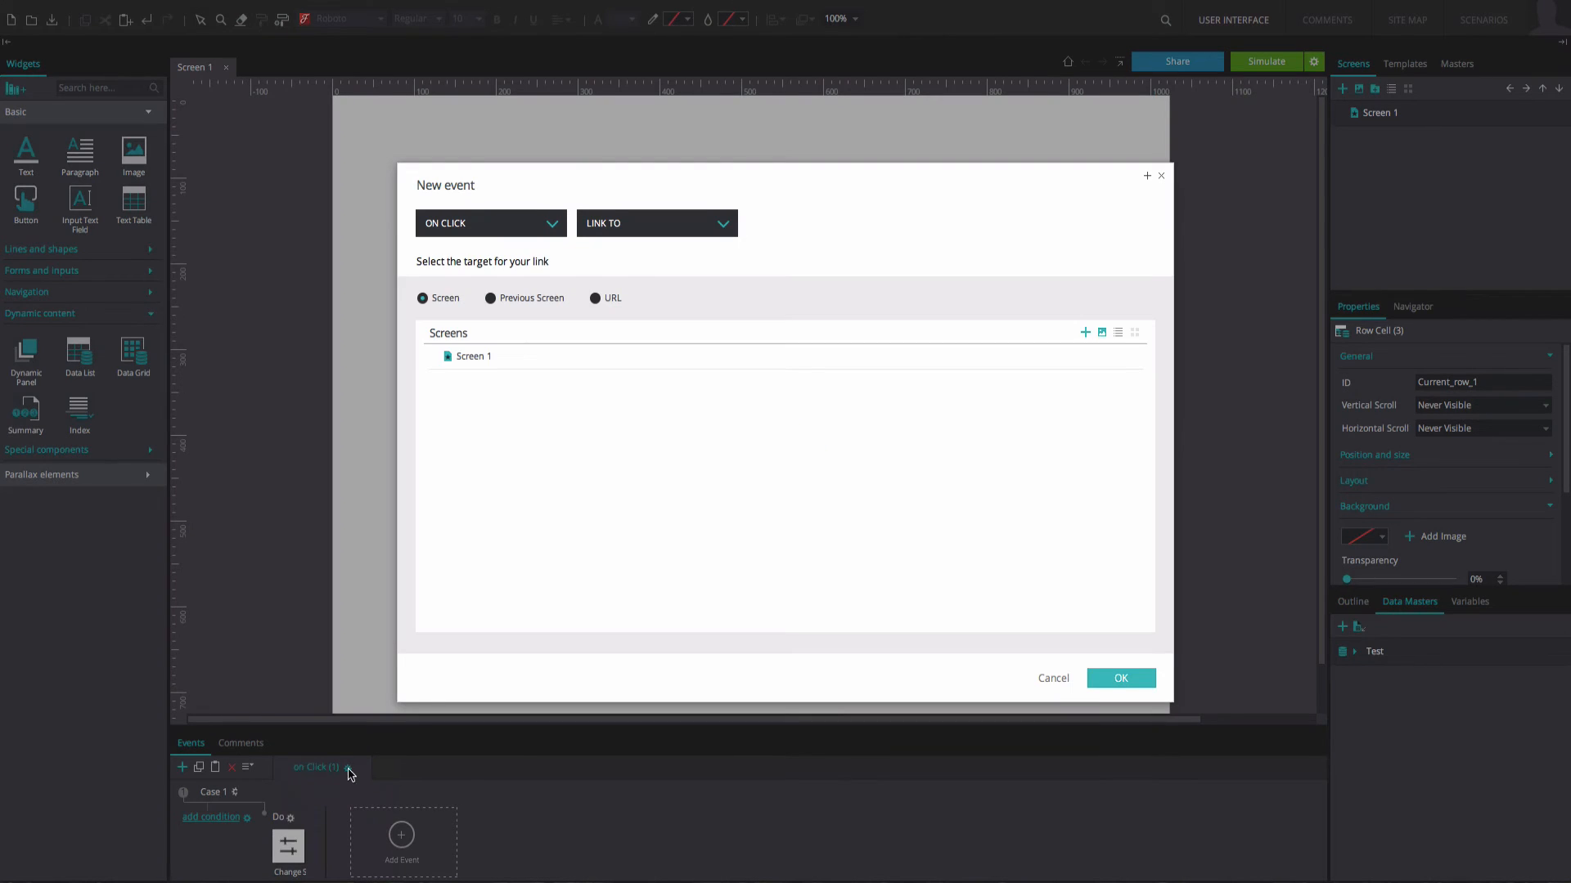
{"action": "left_click", "coordinate": [656, 223]}
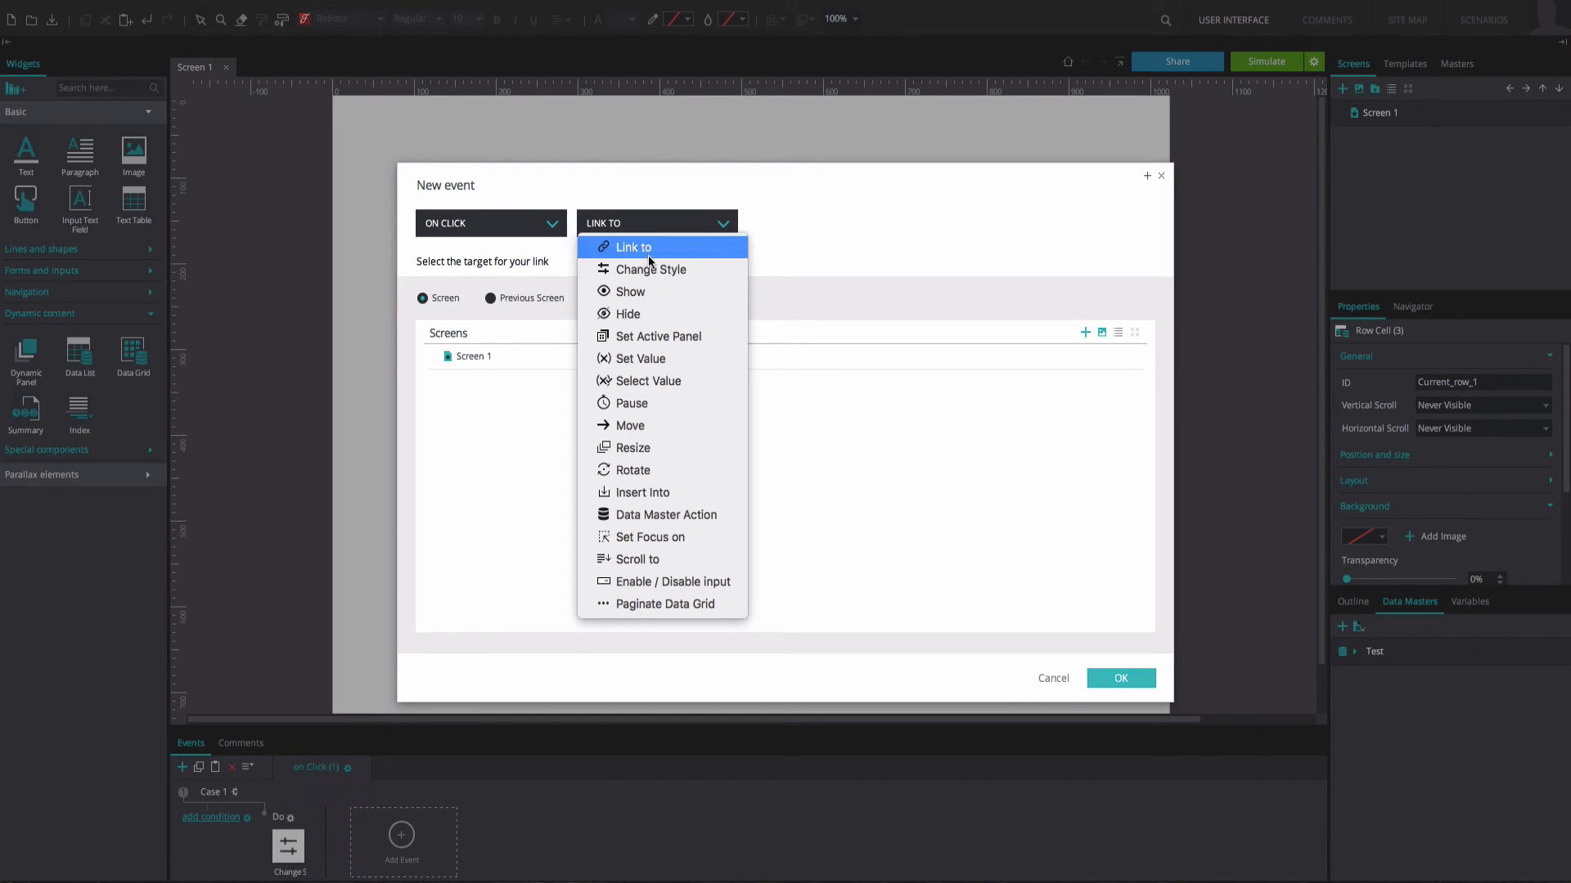
{"action": "left_click", "coordinate": [649, 268]}
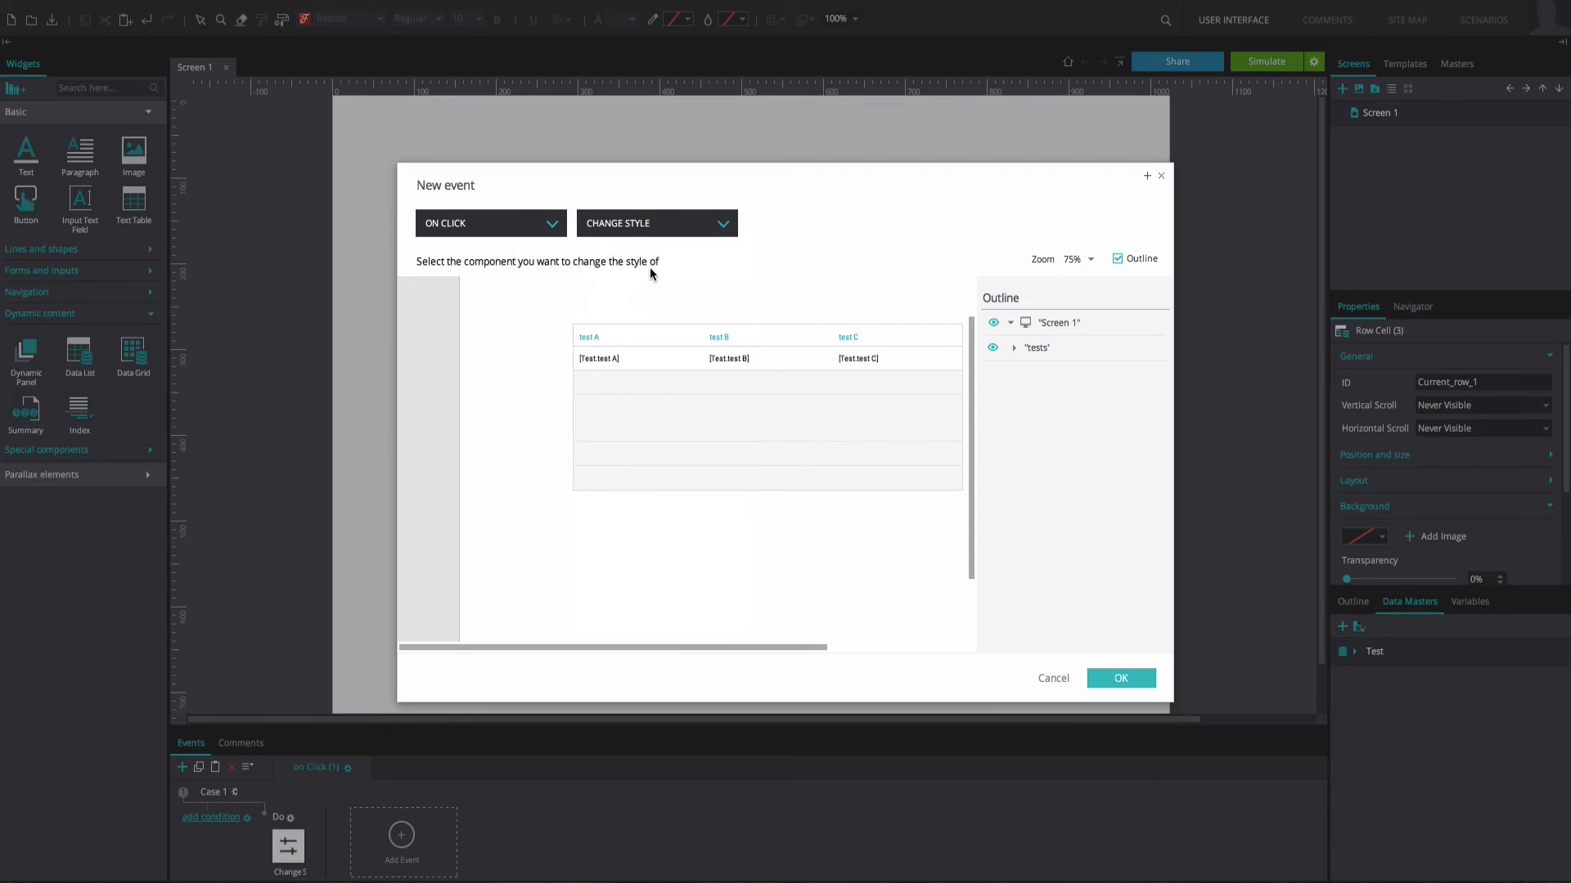
{"action": "left_click", "coordinate": [598, 359]}
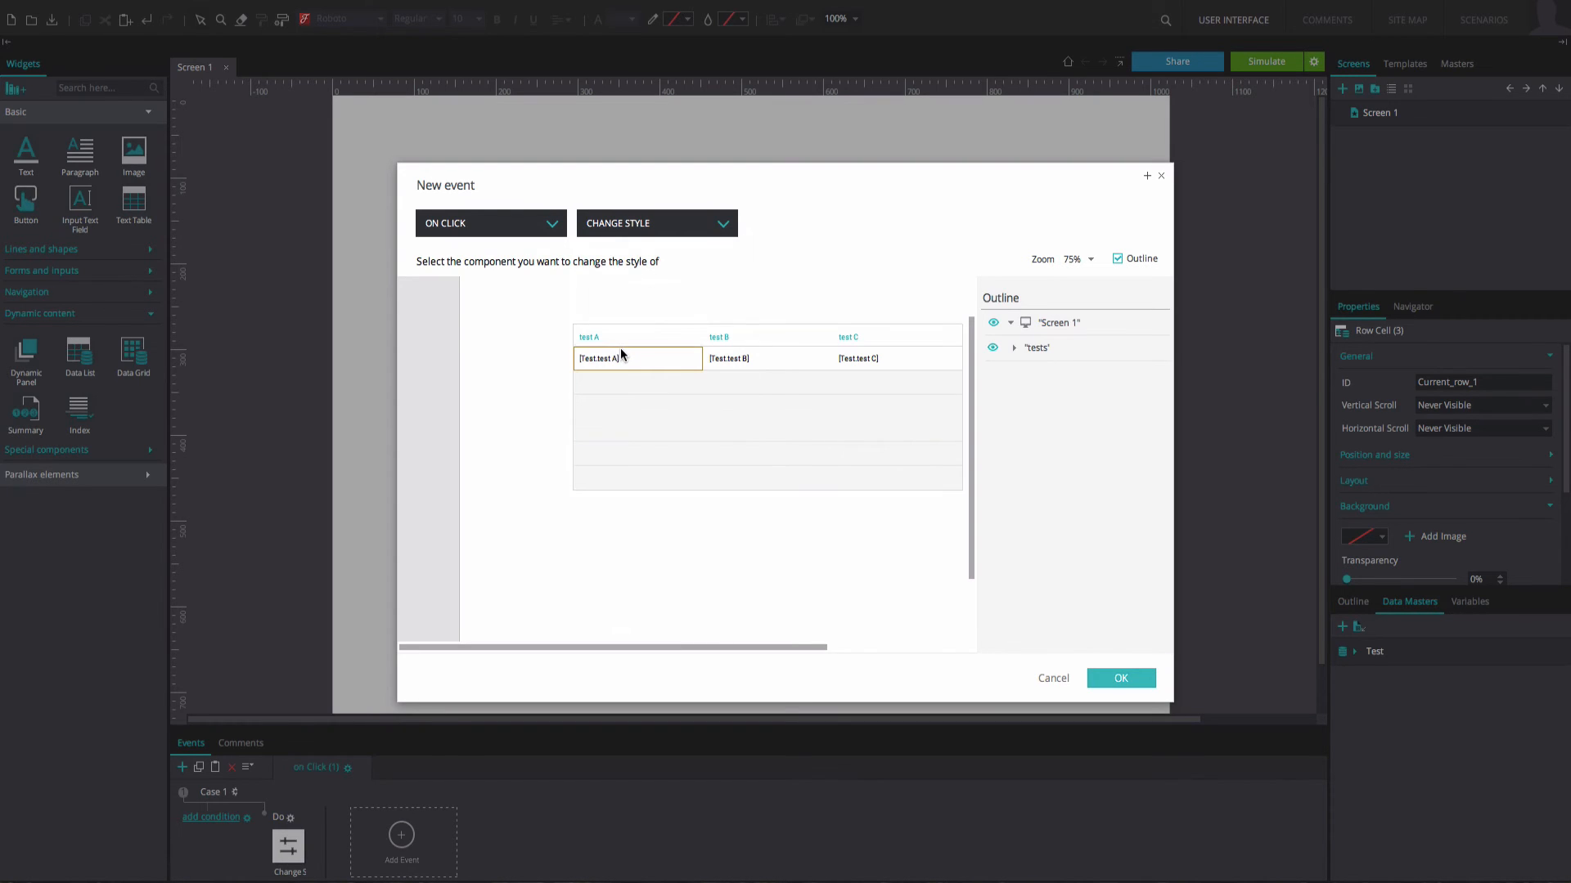
{"action": "left_click", "coordinate": [1037, 347]}
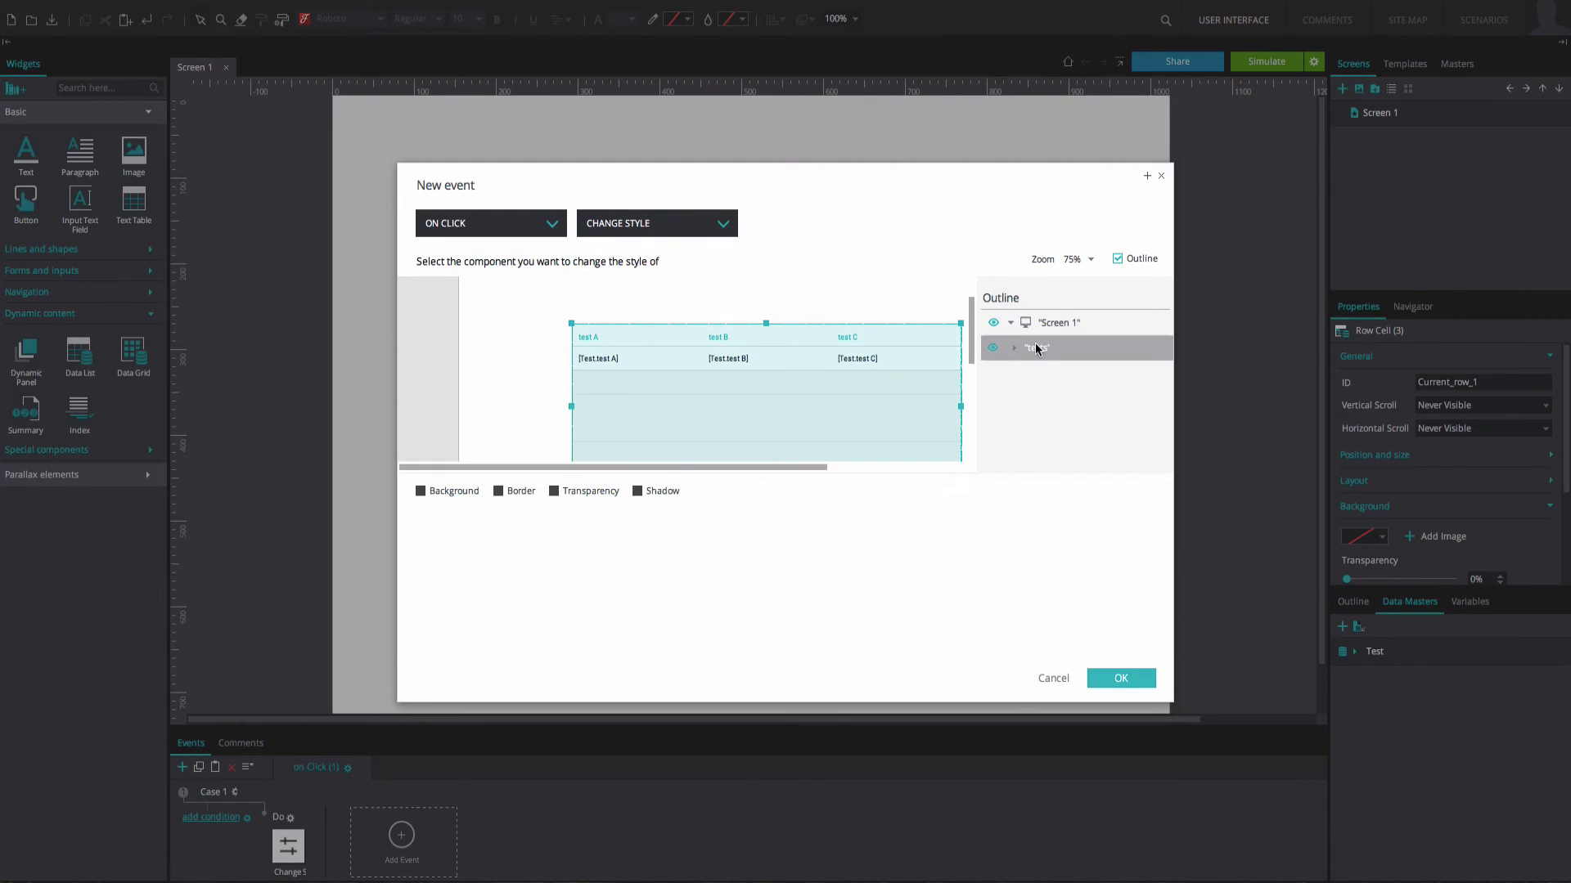
{"action": "left_click", "coordinate": [1015, 347]}
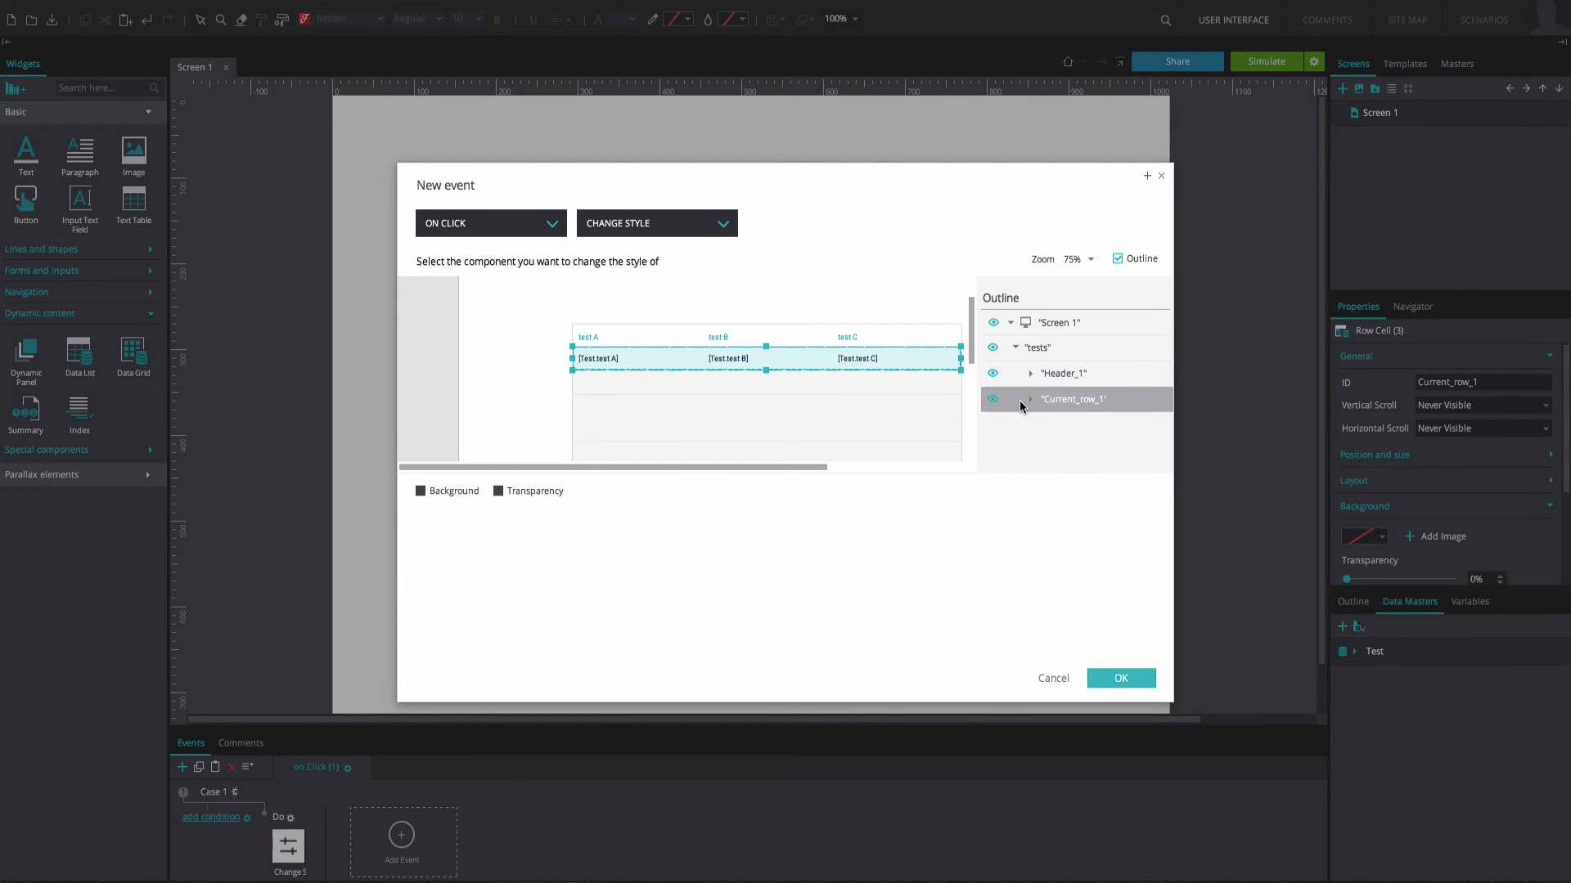
{"action": "left_click", "coordinate": [421, 491]}
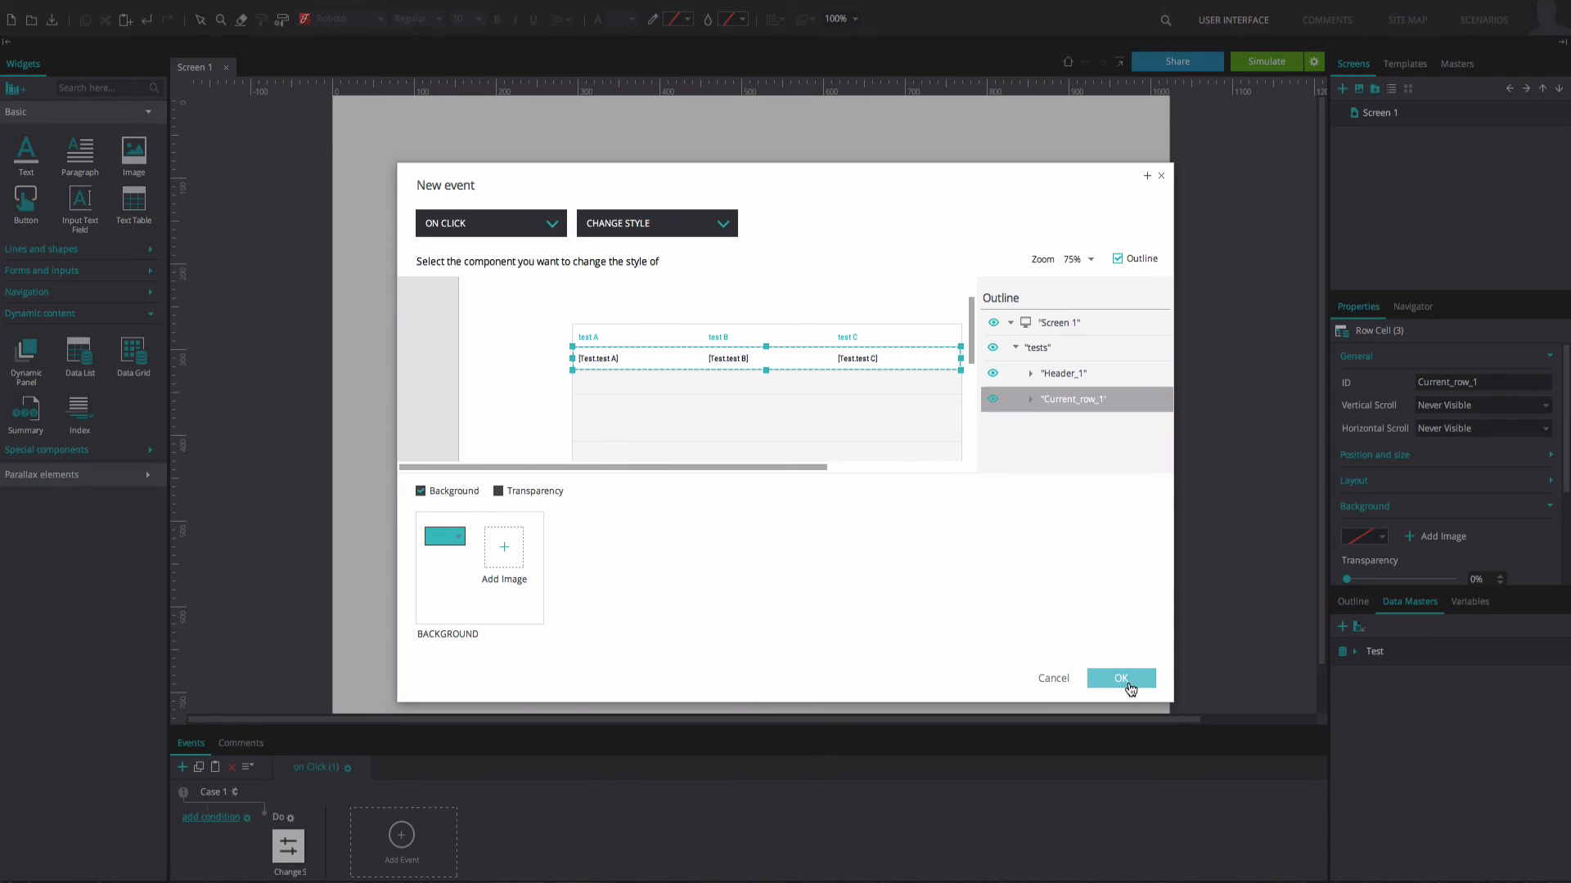
{"action": "left_click", "coordinate": [1119, 677]}
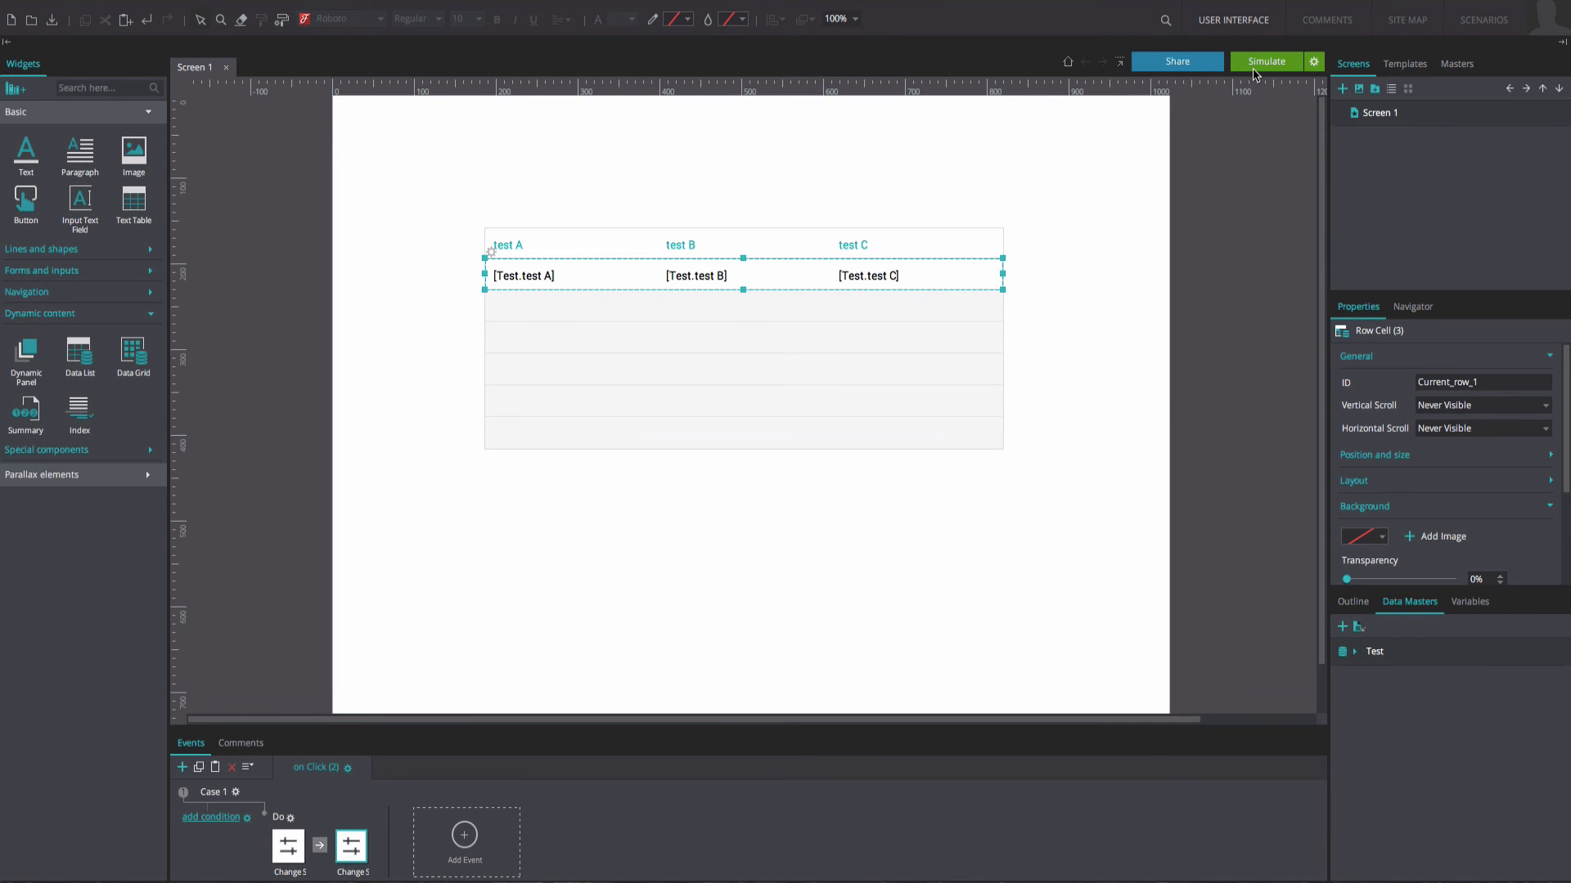
- Simulate the prototype and click the example 13 row so it highlights in teal
{"action": "left_click", "coordinate": [1265, 60]}
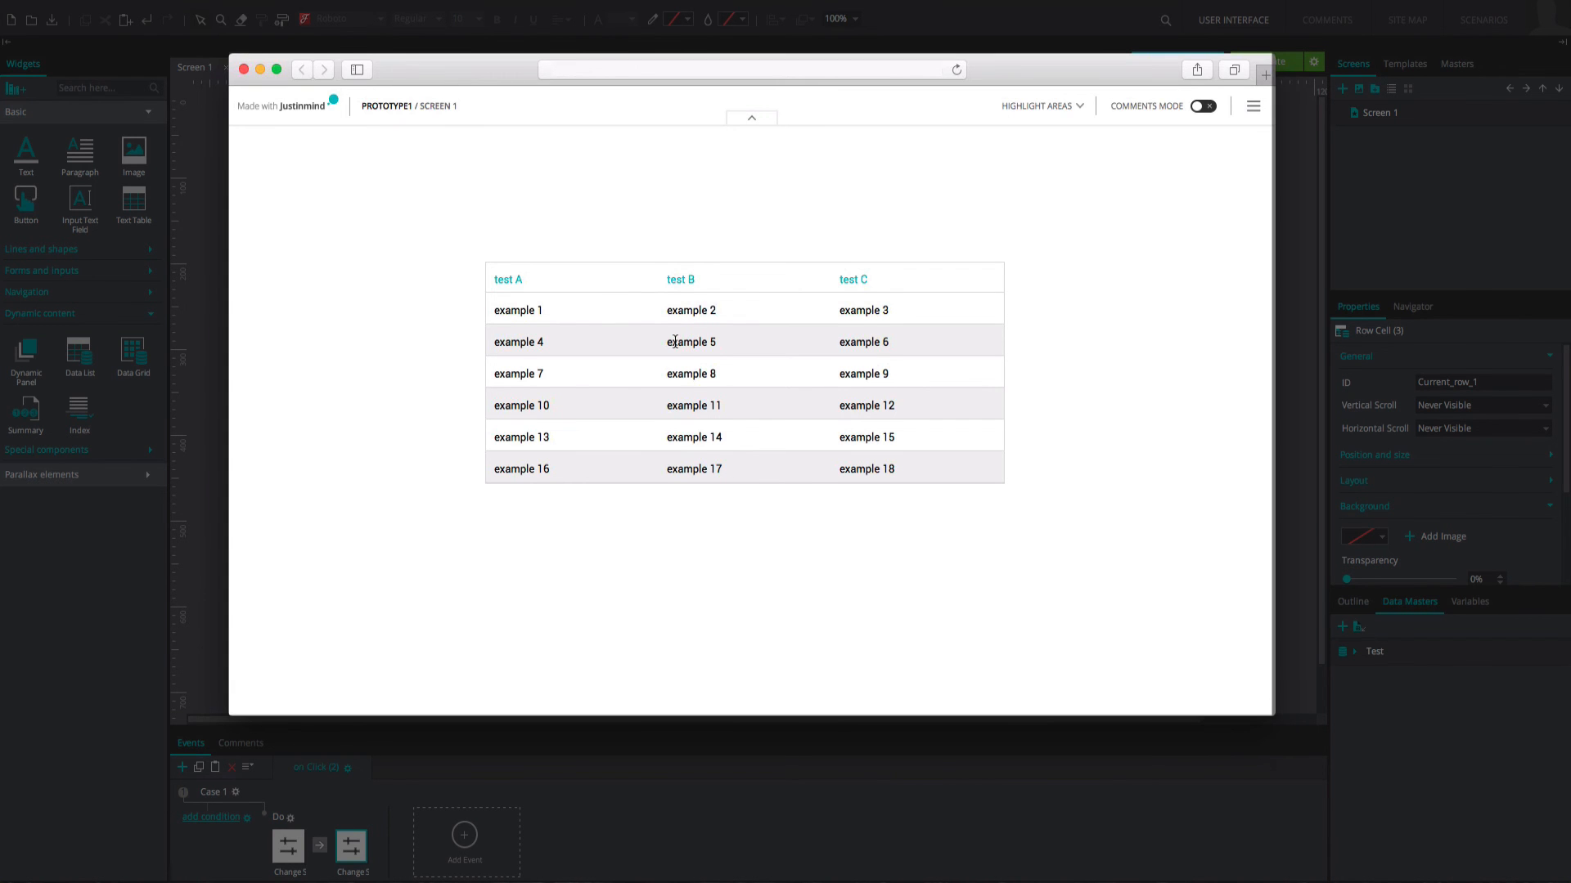
{"action": "left_click", "coordinate": [694, 437]}
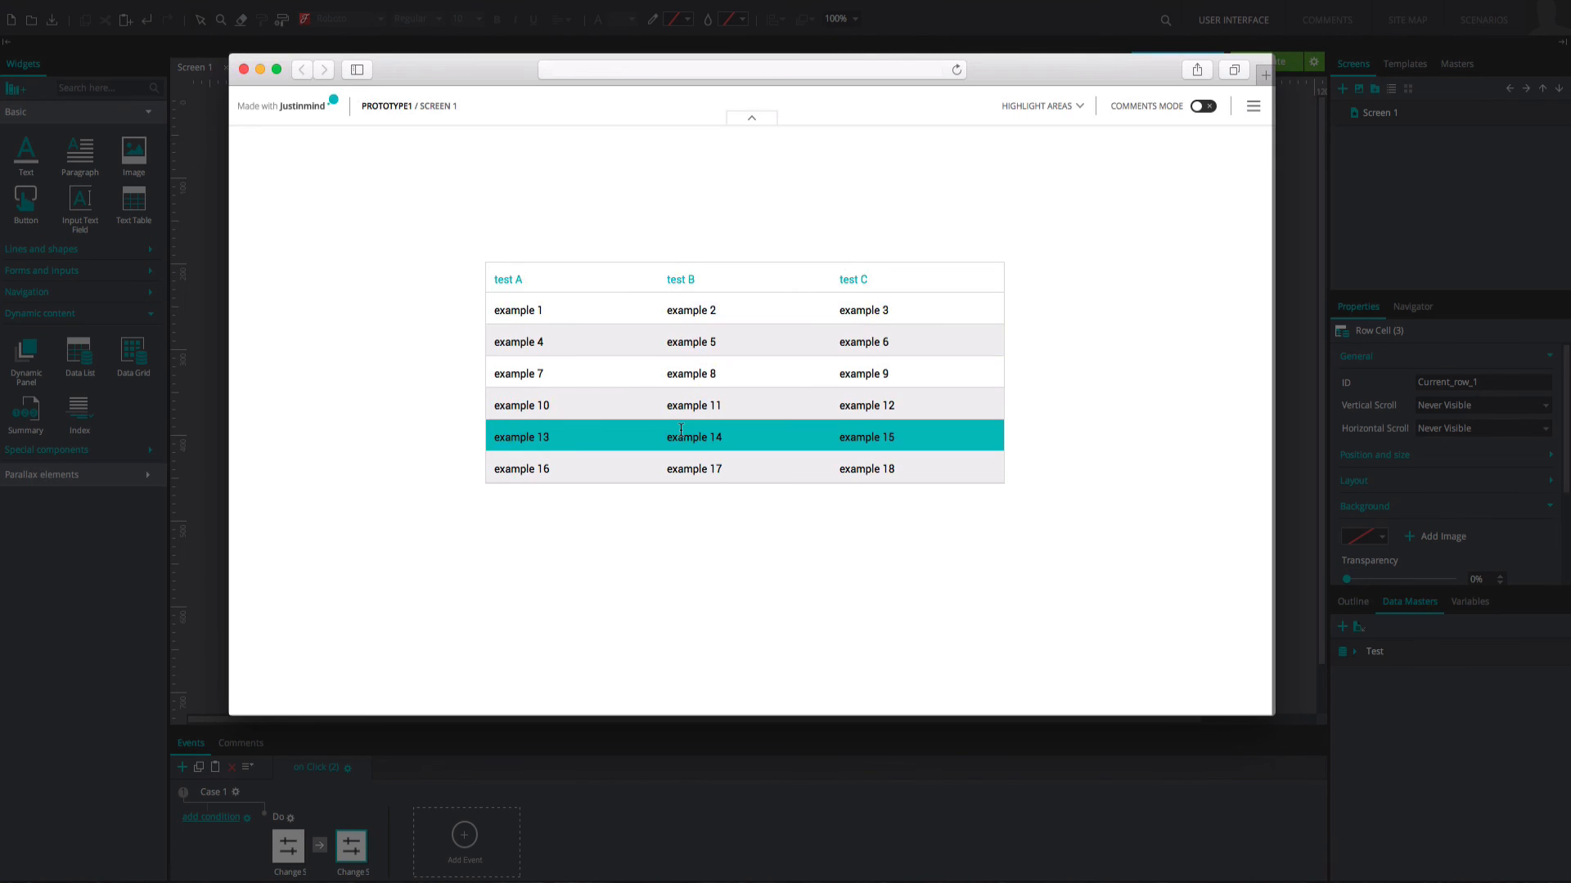